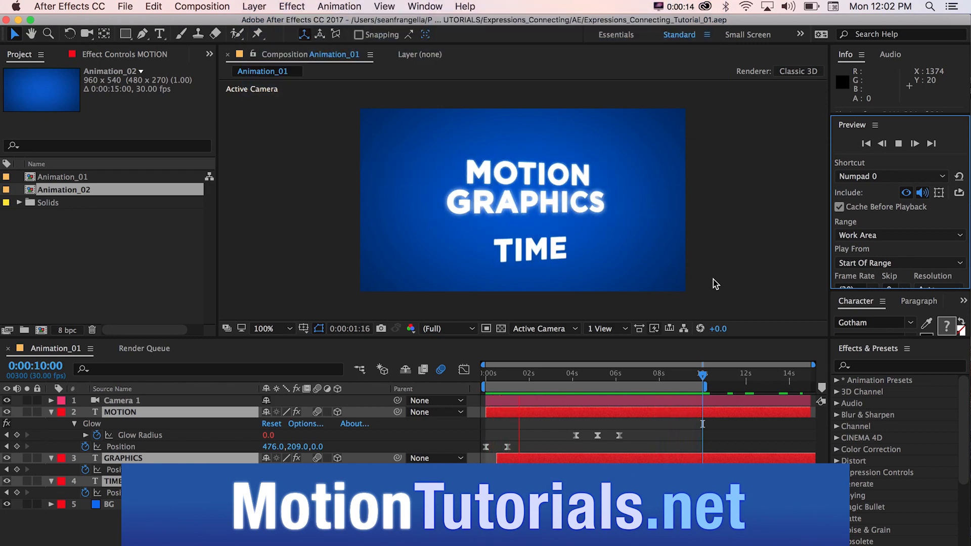
# Preview the title animation, then stop playback
pyautogui.click(899, 143)
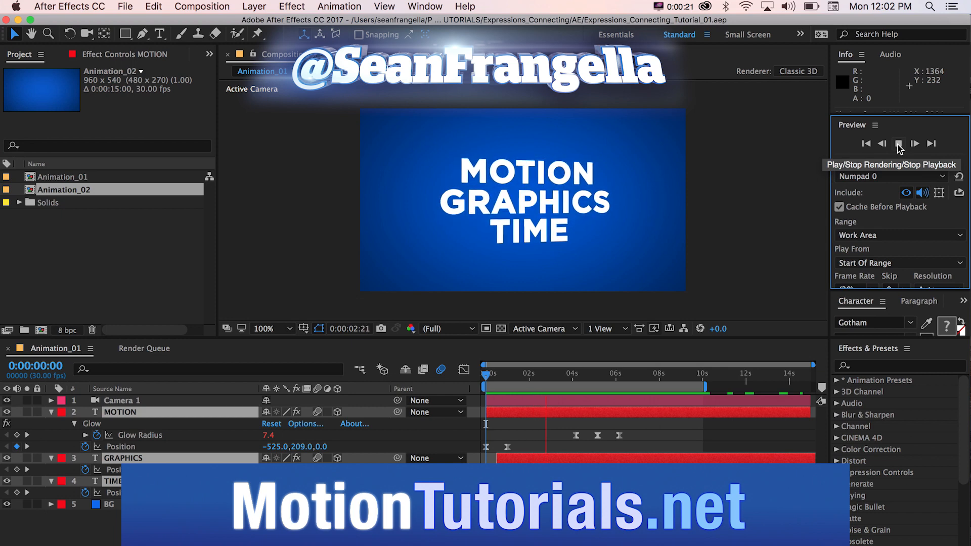
pyautogui.click(898, 144)
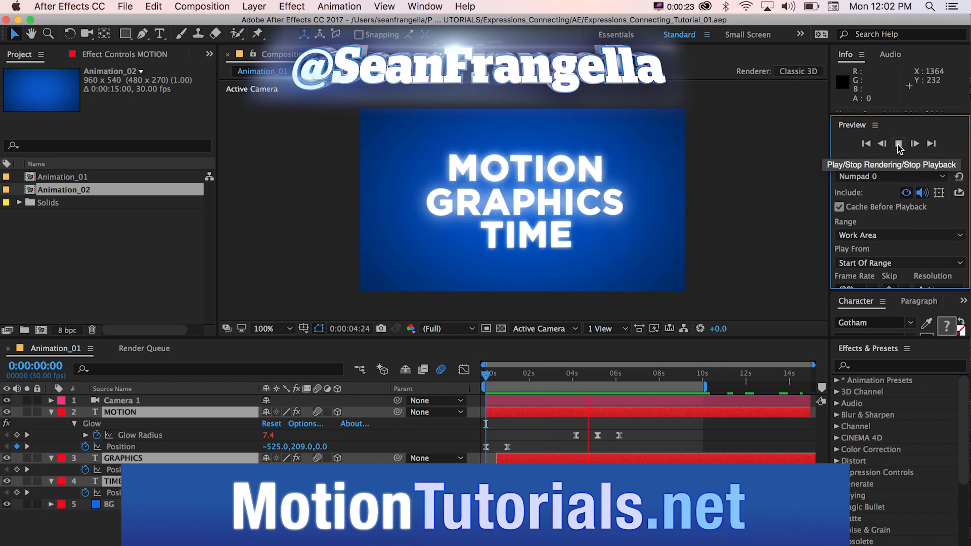
pyautogui.click(899, 143)
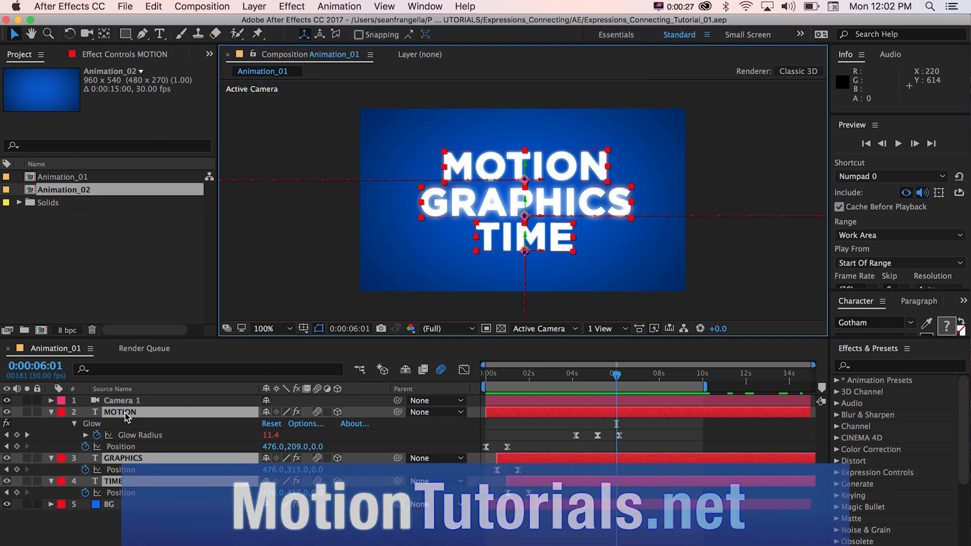
# Select MOTION and reveal the GRAPHICS and TIME Glow Radius expressions with EE
pyautogui.click(52, 411)
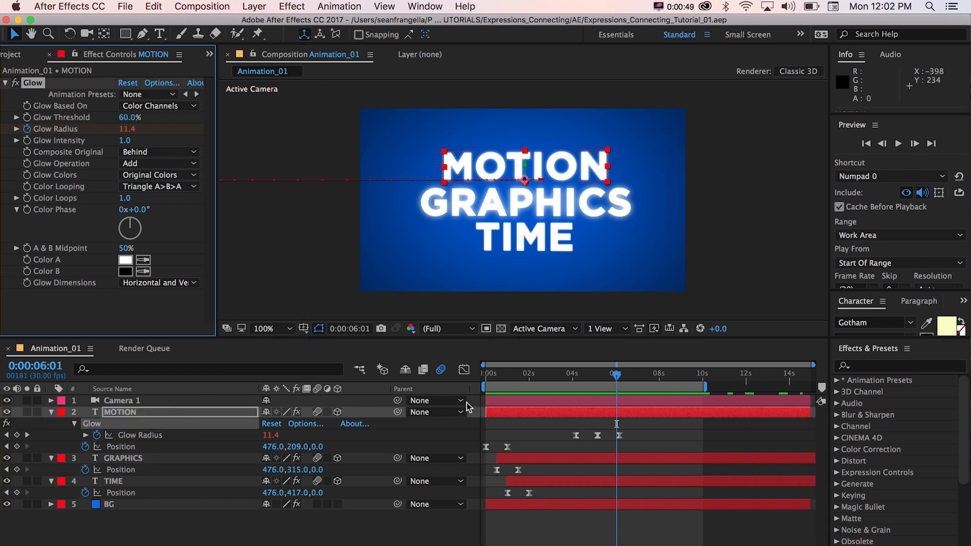
pyautogui.click(124, 481)
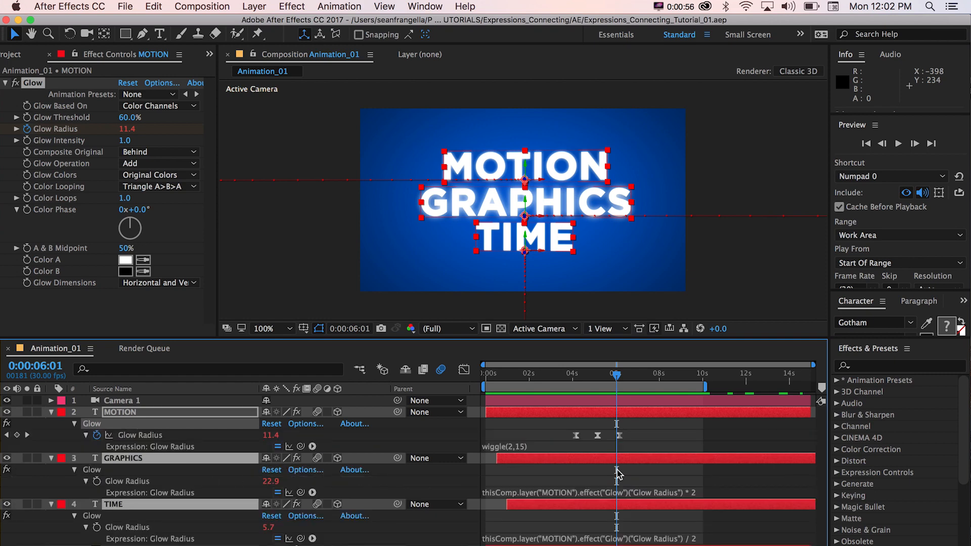
pyautogui.click(577, 374)
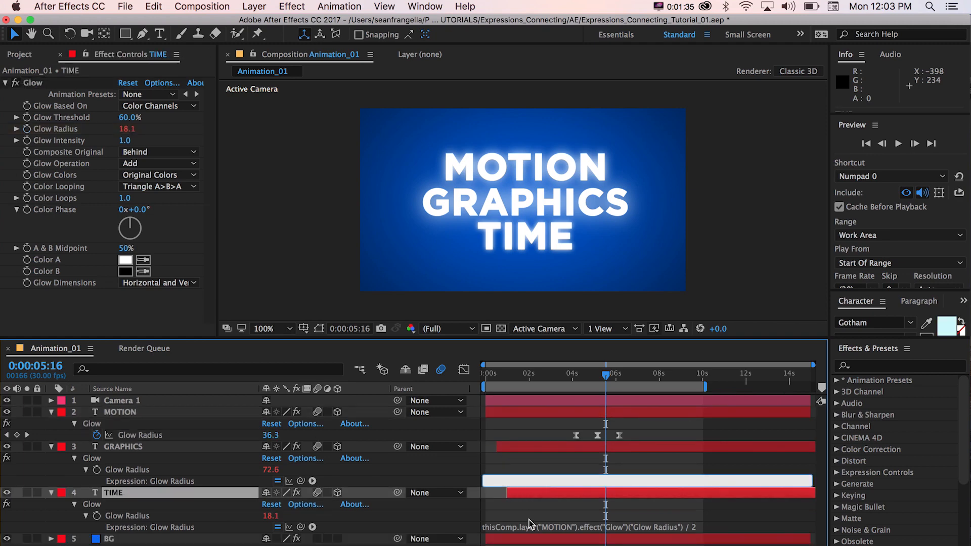
# Delete the GRAPHICS and TIME Glow Radius expressions and remove Glow from all three layers
pyautogui.click(109, 527)
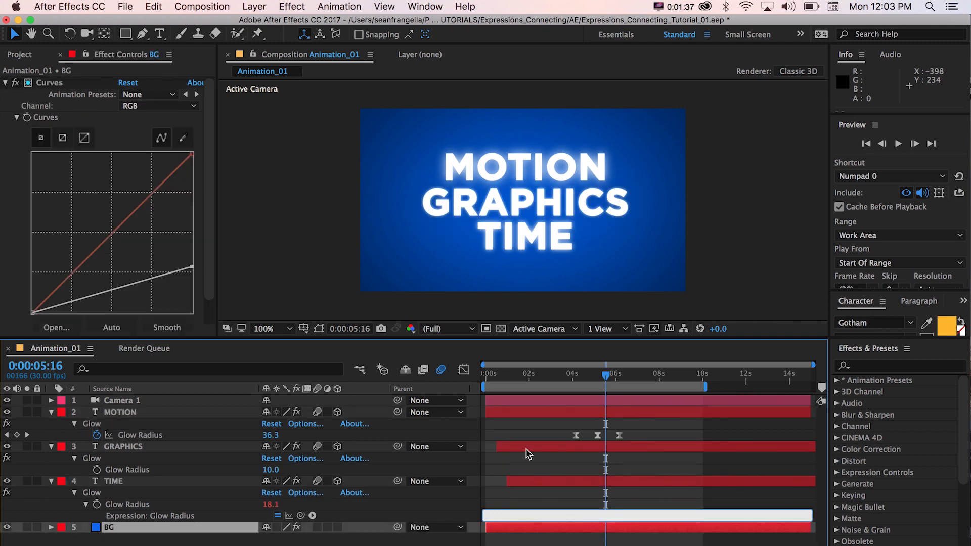
pyautogui.click(120, 412)
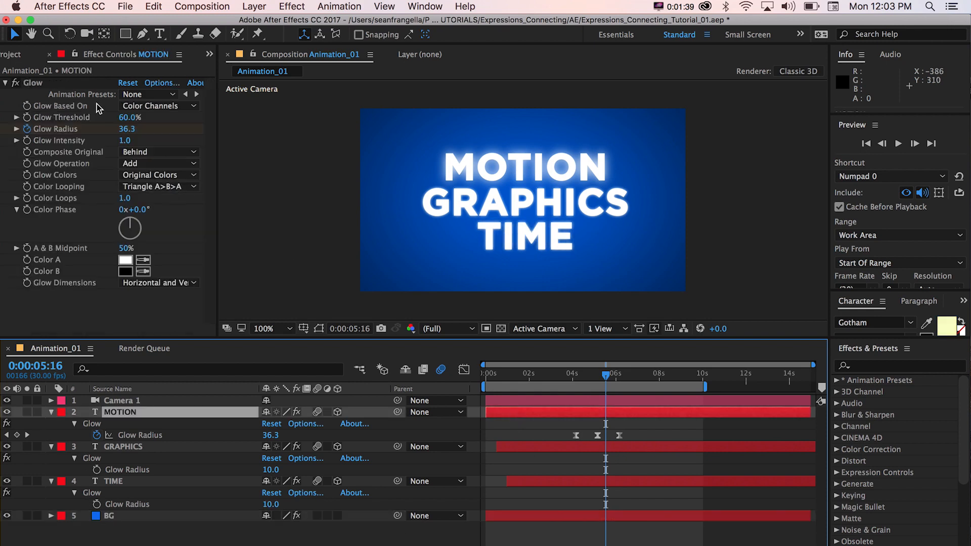
pyautogui.click(122, 423)
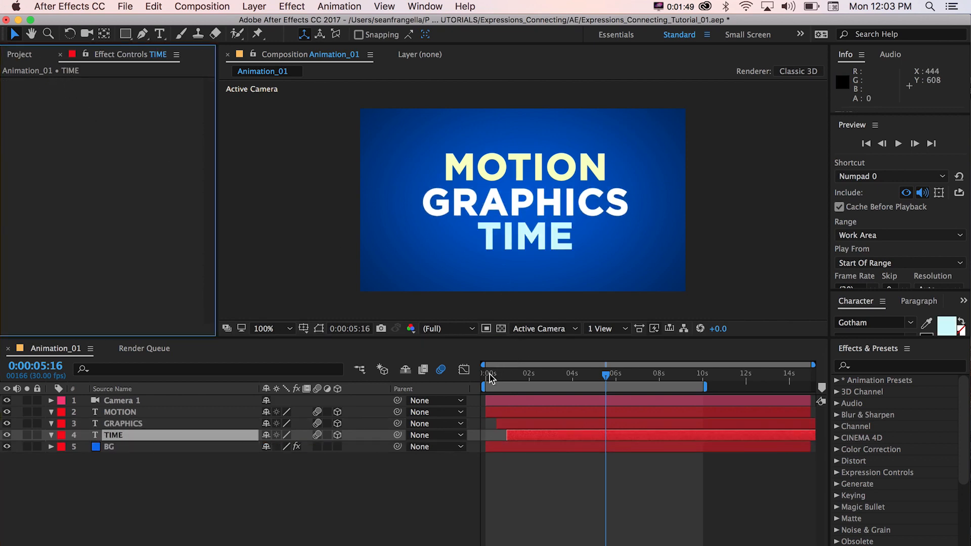
# Apply Glow to MOTION and keyframe its Glow Radius near 2s, ending at 5.0
pyautogui.click(570, 373)
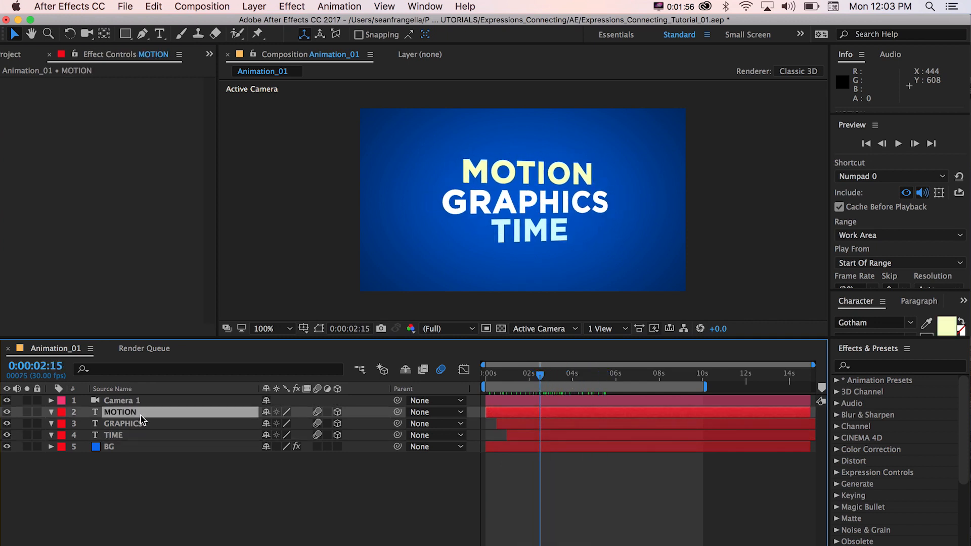
pyautogui.moveTo(858, 358)
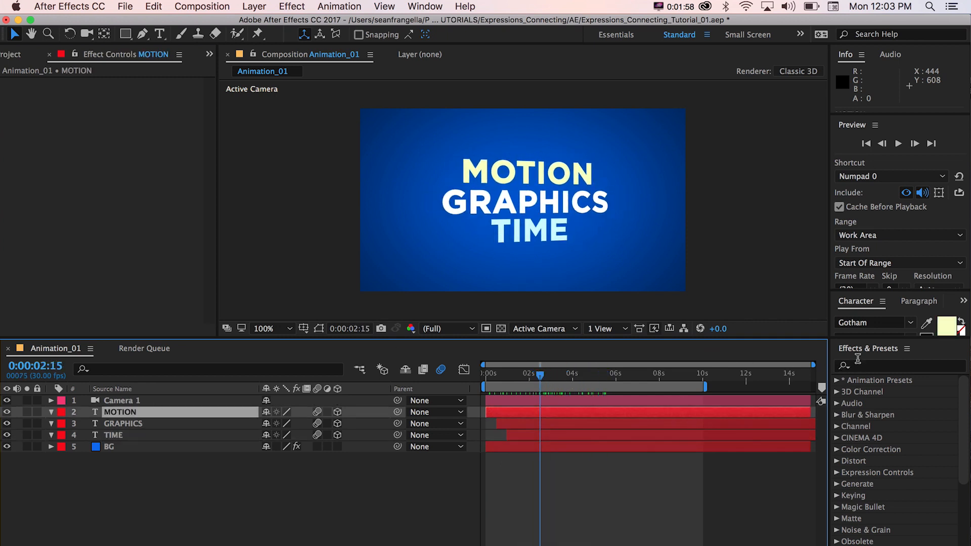
pyautogui.write('glow')
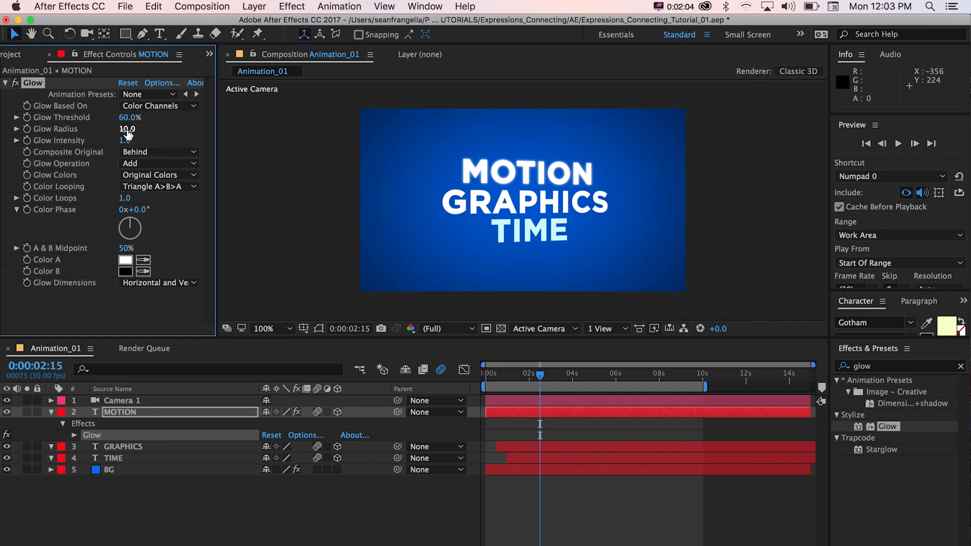
pyautogui.moveTo(127, 129); pyautogui.dragTo(155, 129)
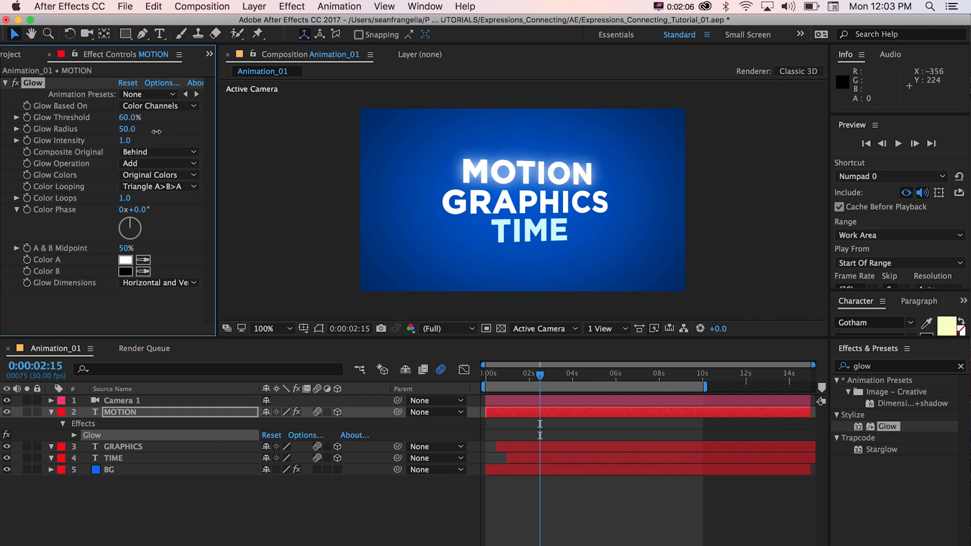
pyautogui.moveTo(130, 129); pyautogui.dragTo(127, 129)
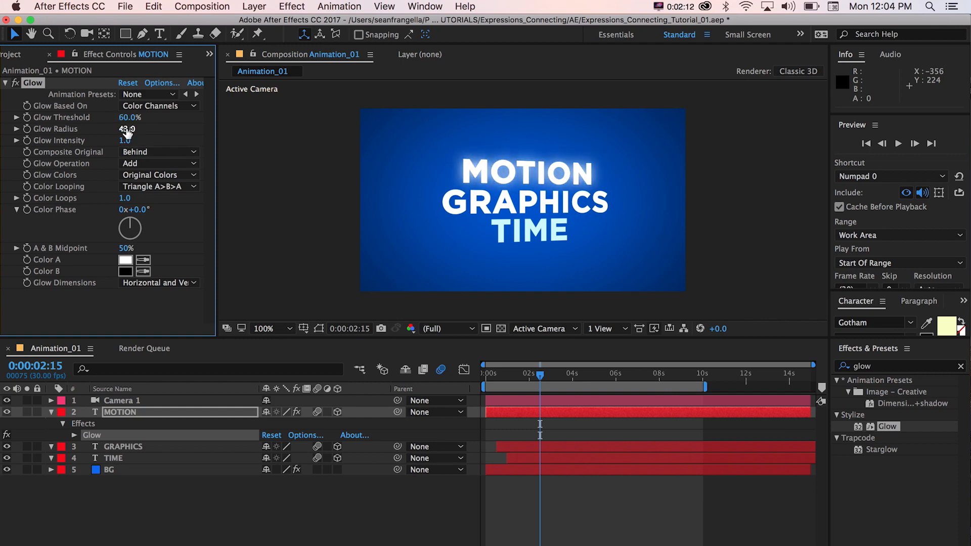
pyautogui.moveTo(130, 128); pyautogui.dragTo(114, 129)
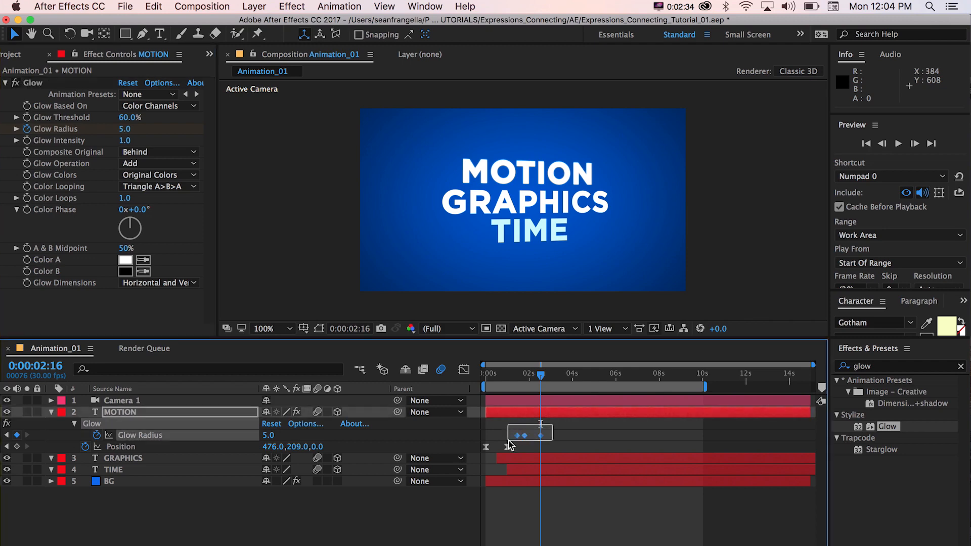
# Easy Ease MOTION's glow keyframes, copy Glow to GRAPHICS and TIME, and clear their radius keyframes
pyautogui.rightClick(525, 431)
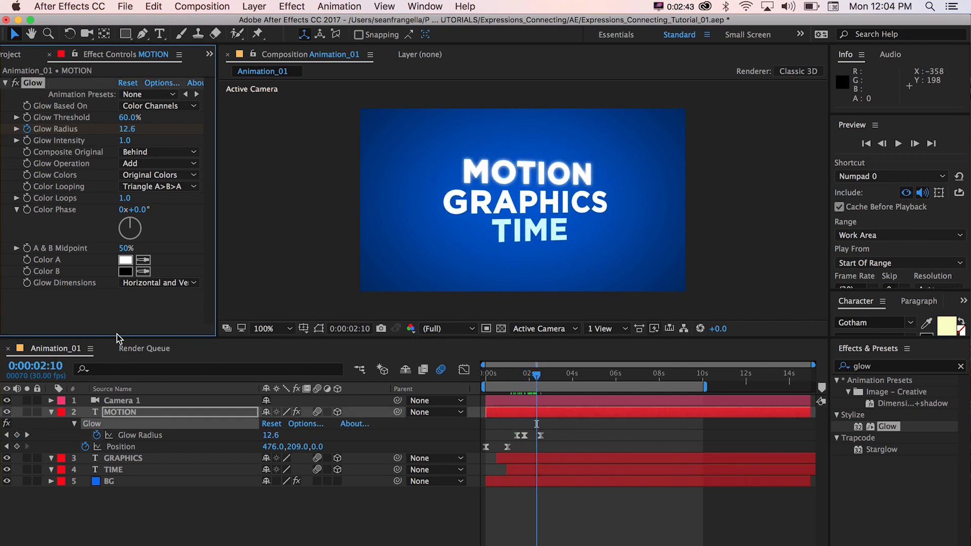
pyautogui.click(114, 492)
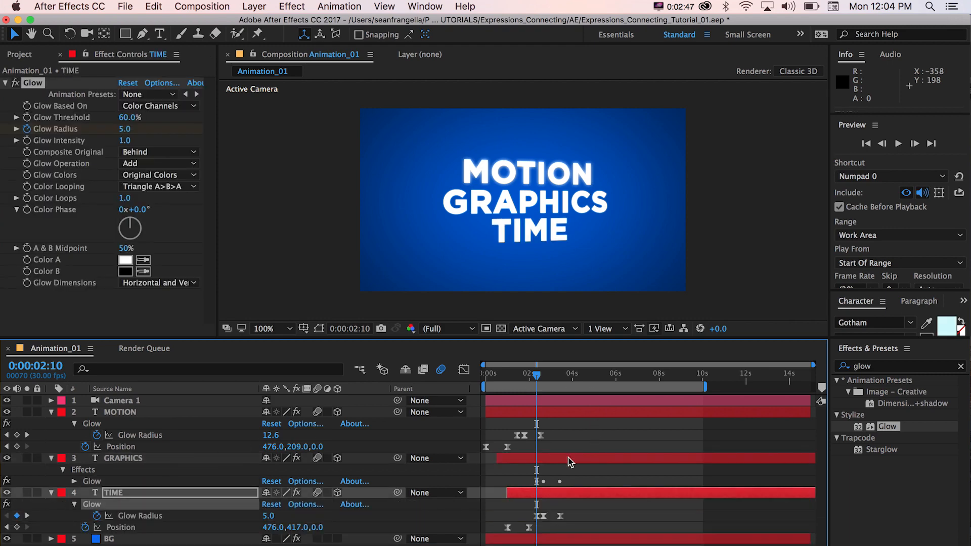
pyautogui.click(122, 458)
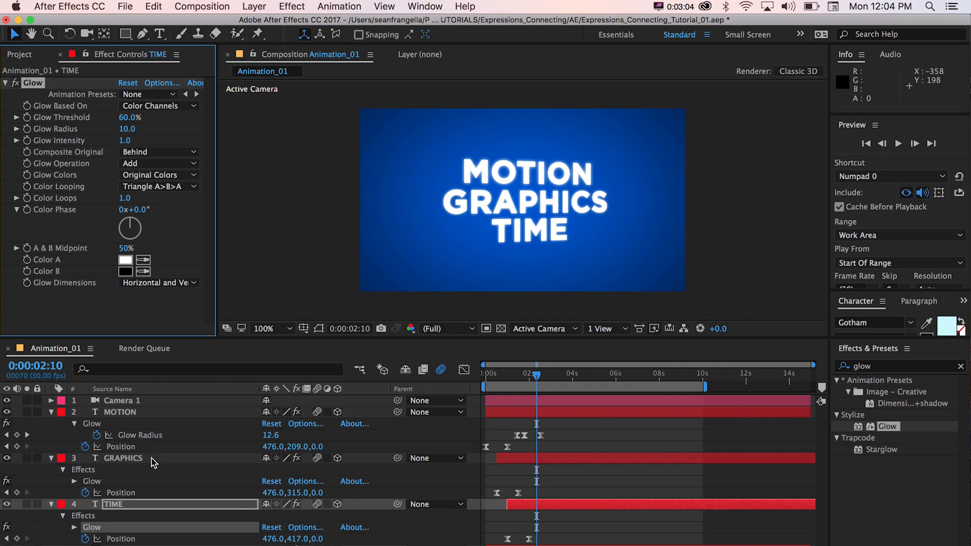
# Start a GRAPHICS Glow Radius expression referencing MOTION's effect("Glow")(3)
pyautogui.click(124, 458)
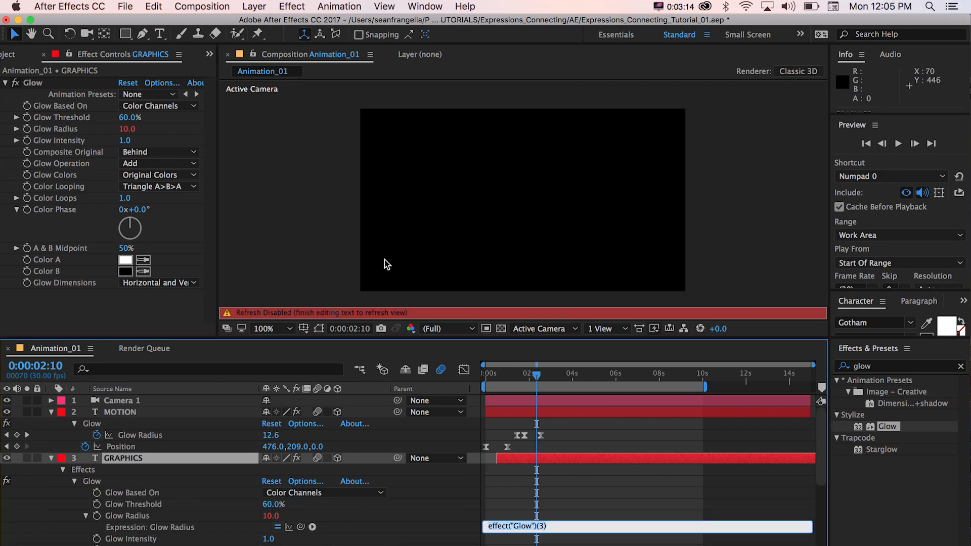
pyautogui.moveTo(300, 537)
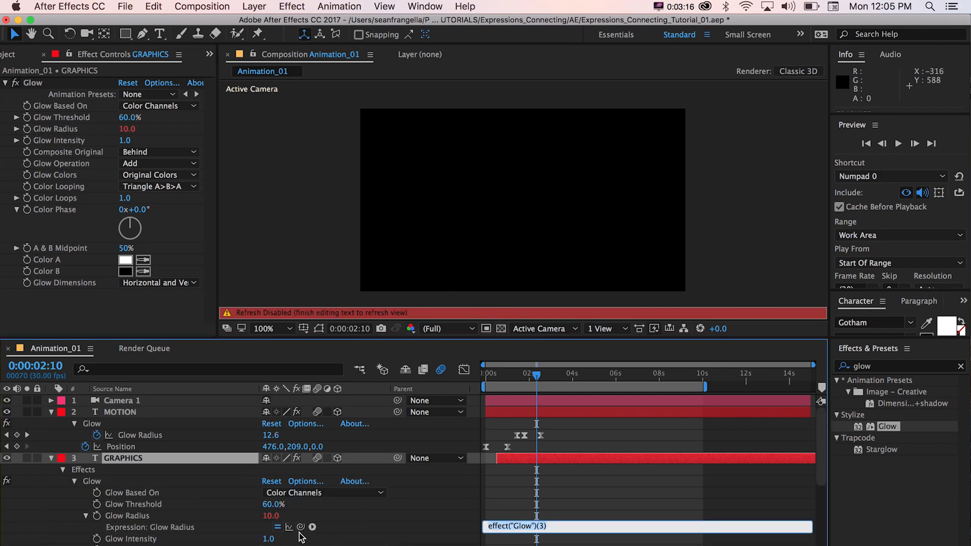
pyautogui.moveTo(301, 527)
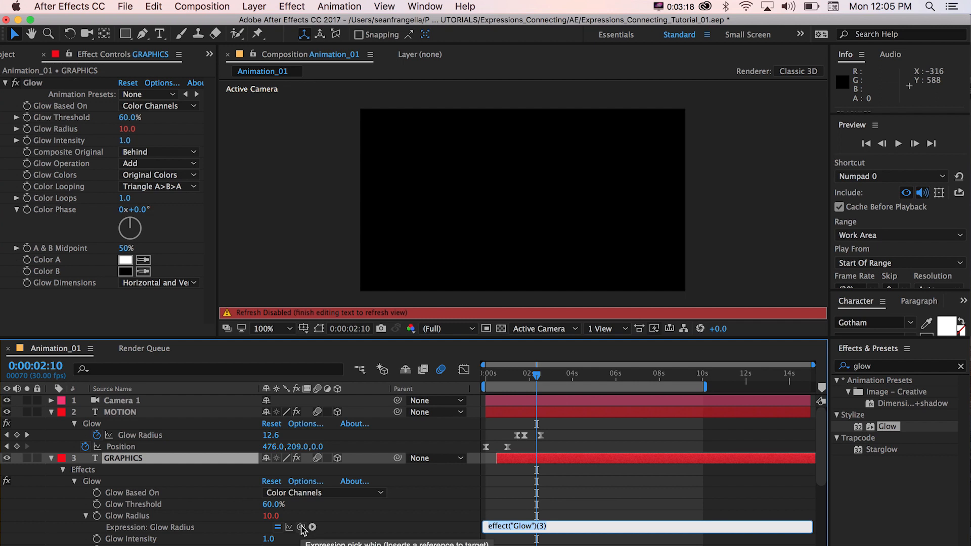
pyautogui.moveTo(114, 437)
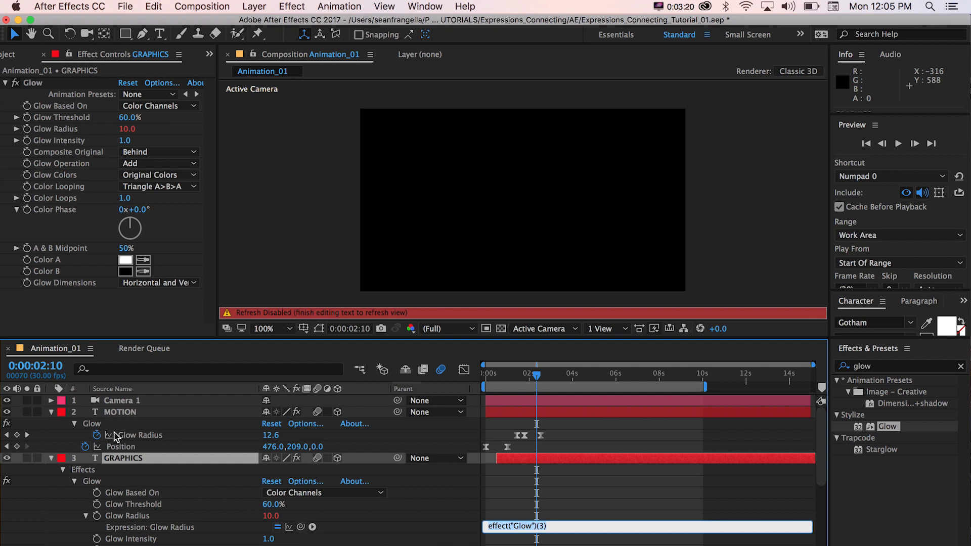
pyautogui.moveTo(121, 419)
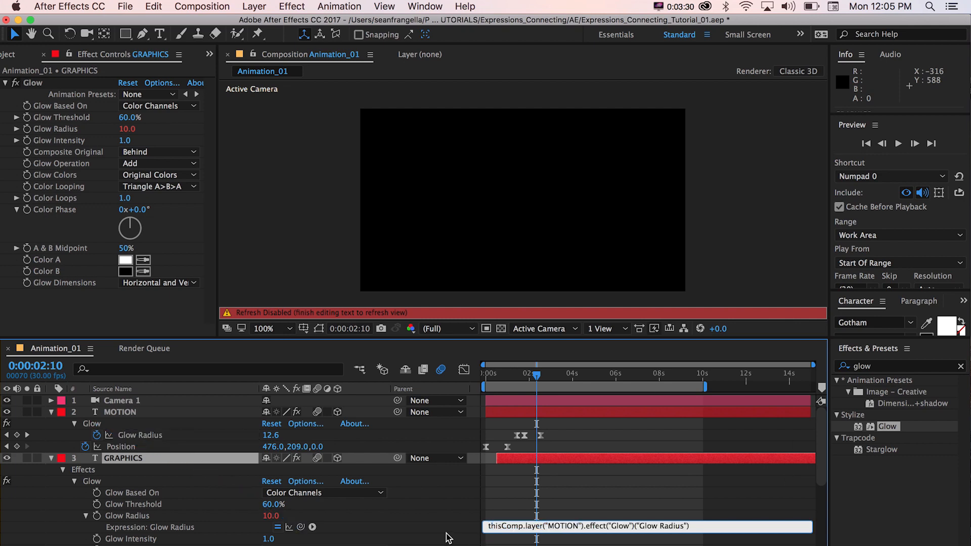
pyautogui.moveTo(472, 536)
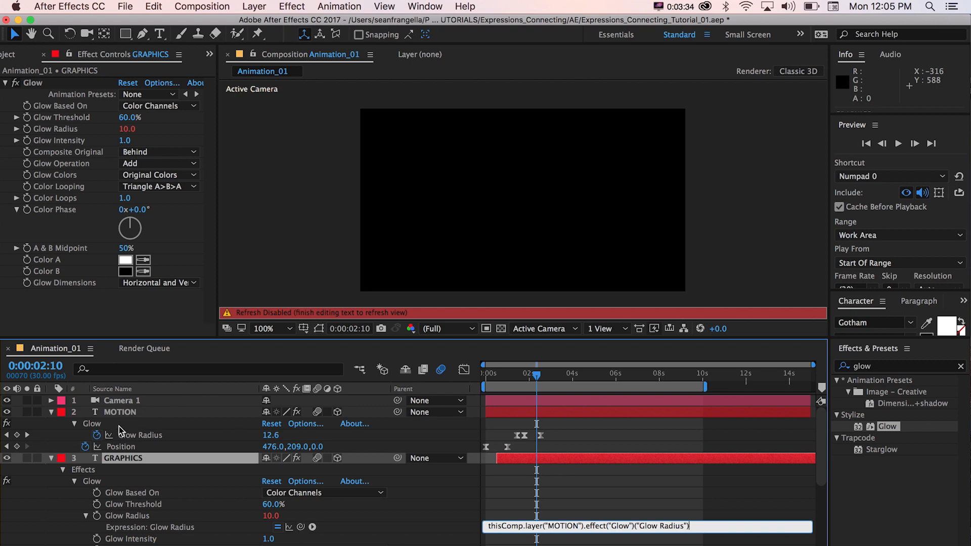
pyautogui.moveTo(693, 519)
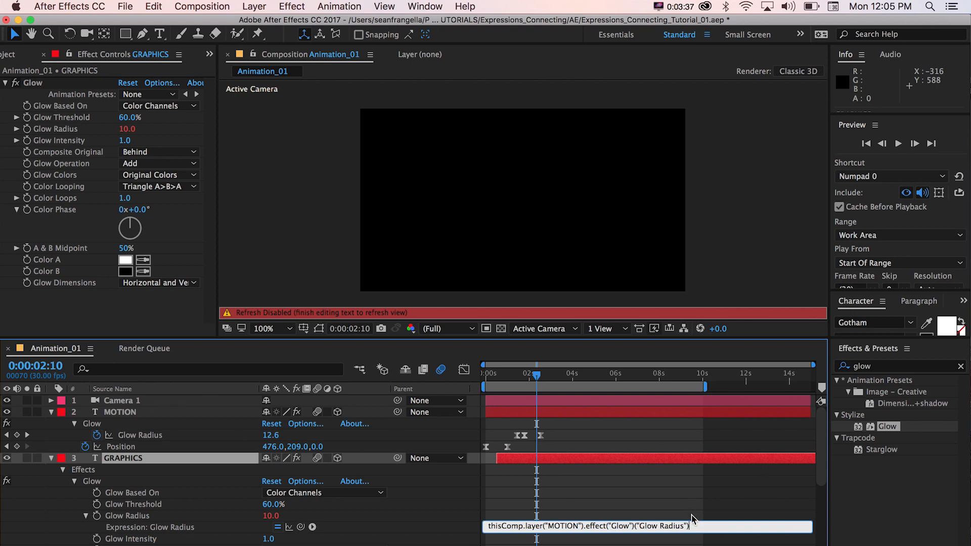
pyautogui.moveTo(447, 527)
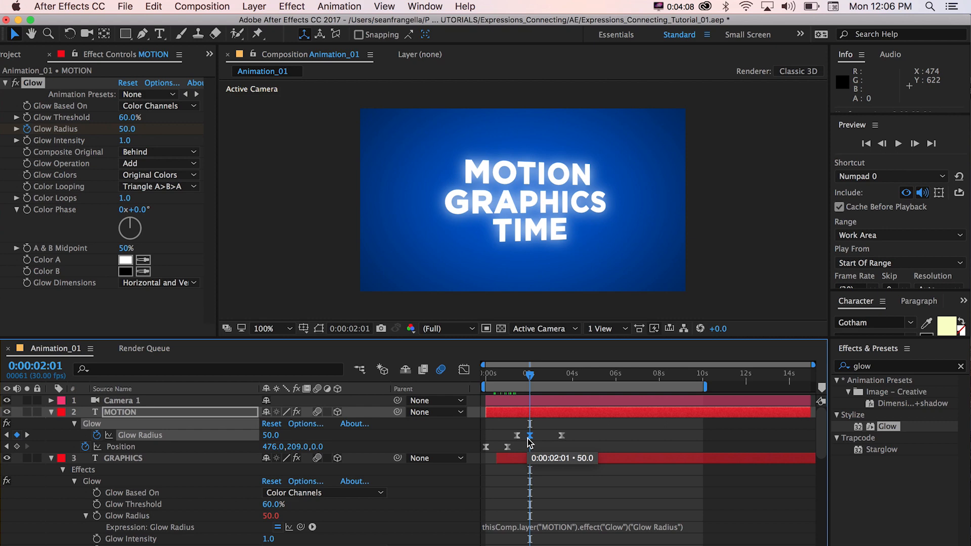
pyautogui.moveTo(604, 442)
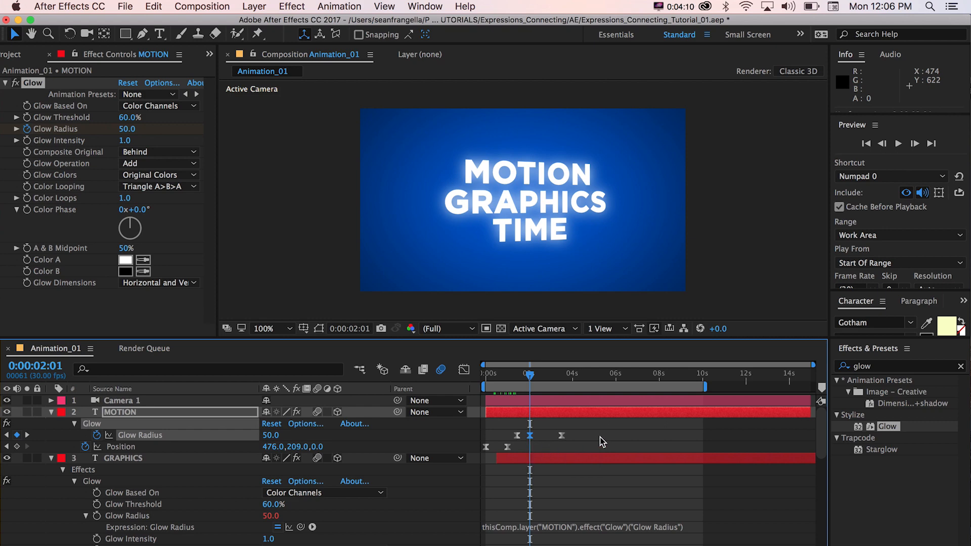
# Append * 4 to the GRAPHICS Glow Radius expression so it reads 200.0
pyautogui.click(511, 374)
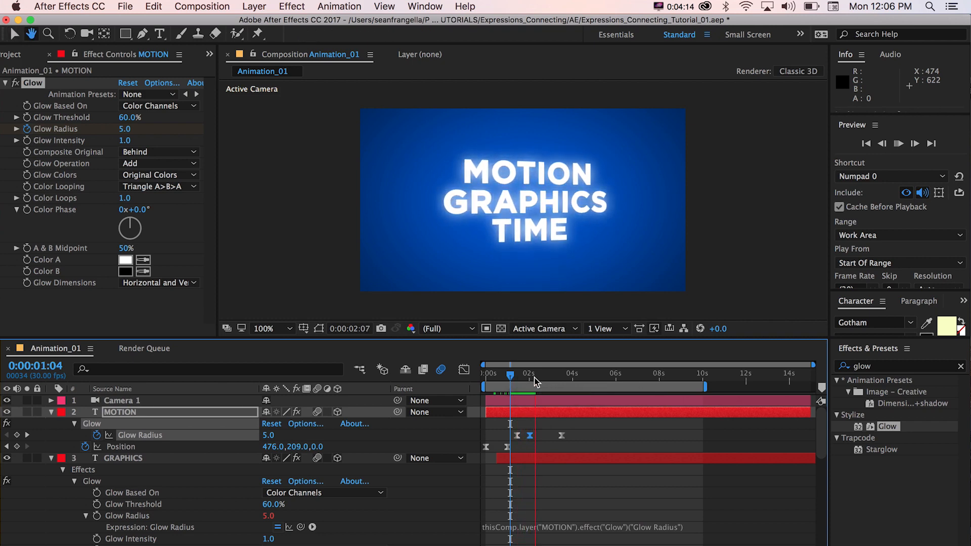
pyautogui.click(529, 374)
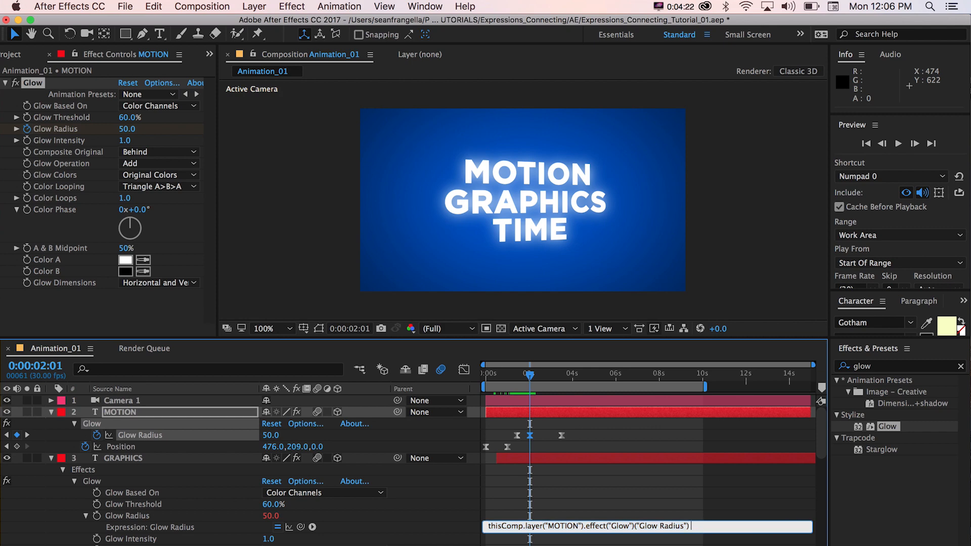
pyautogui.write('*')
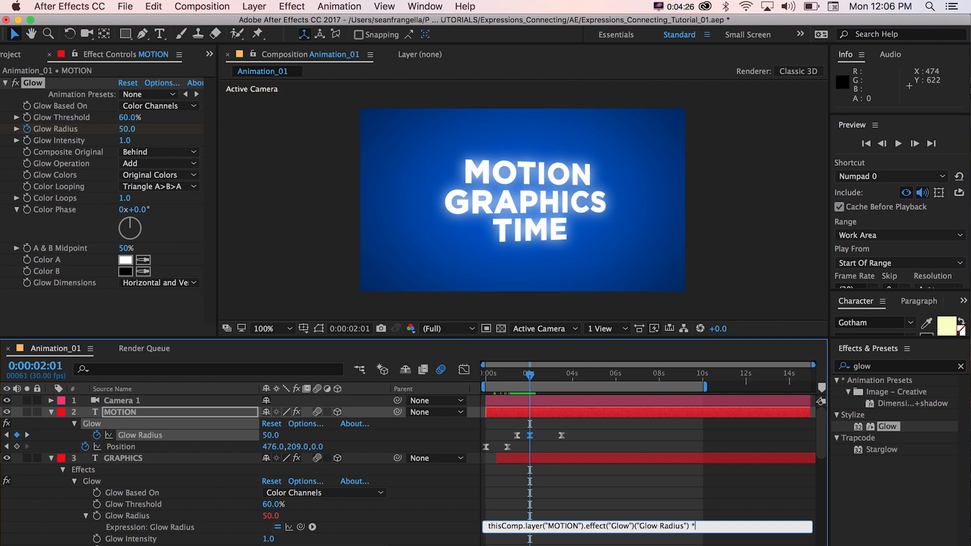
pyautogui.write('4')
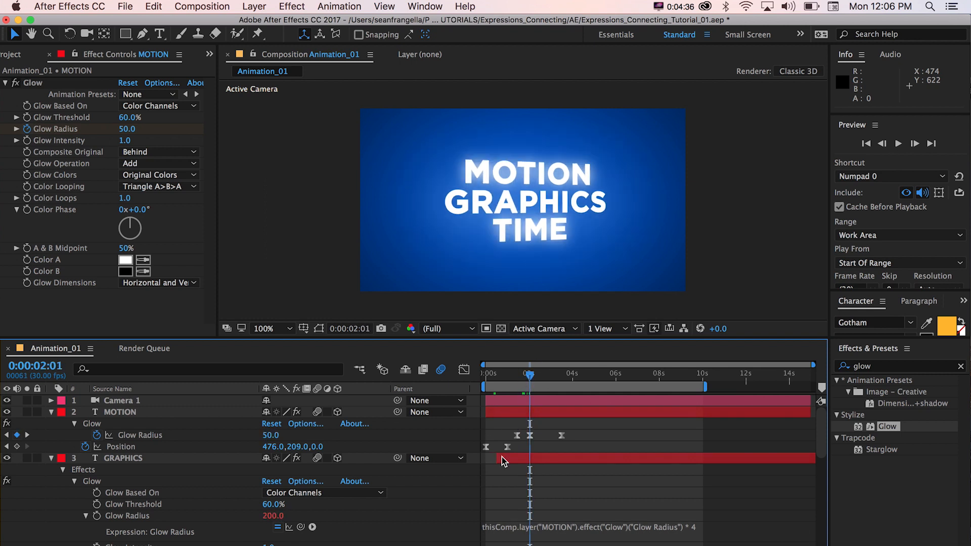
pyautogui.click(124, 458)
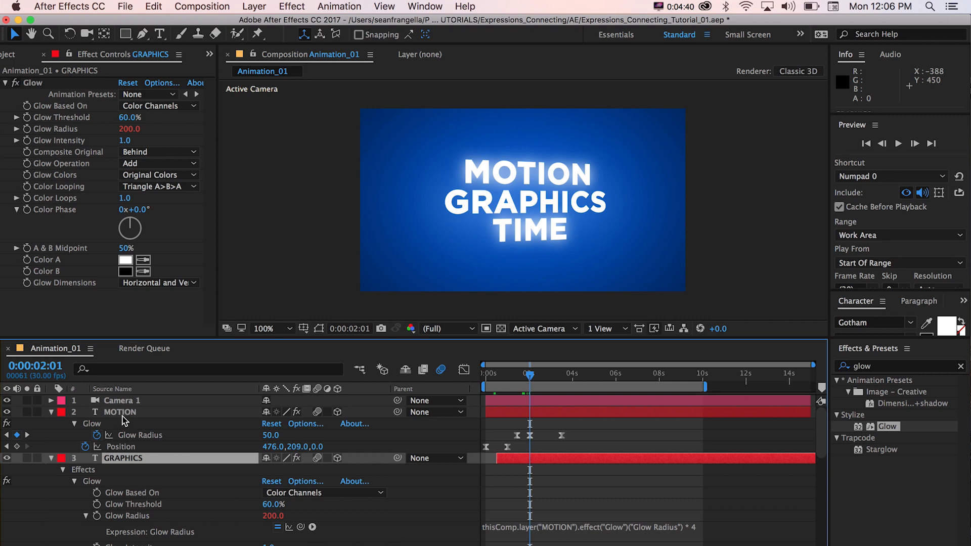
# Select MOTION, then TIME, to tie TIME's Glow Radius to MOTION's radius / 2
pyautogui.click(119, 411)
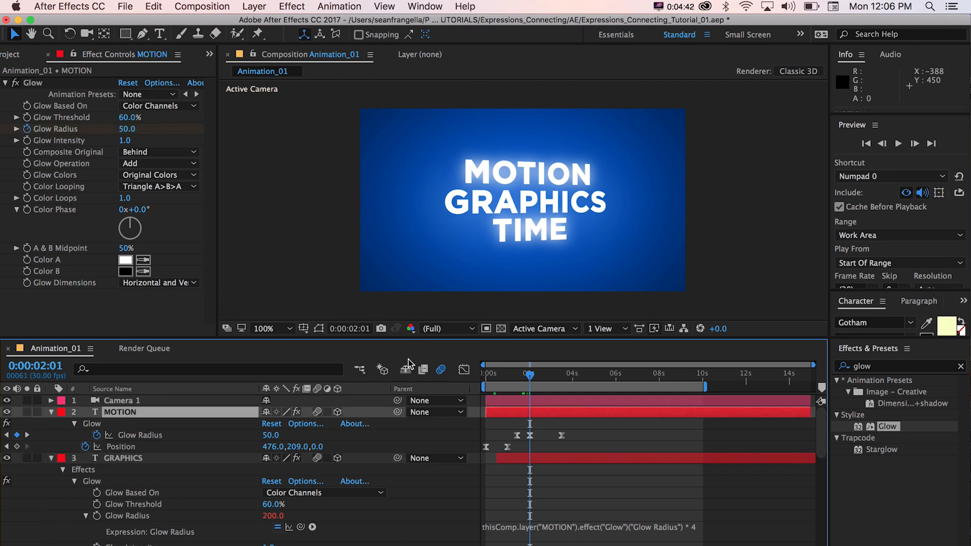
pyautogui.click(124, 458)
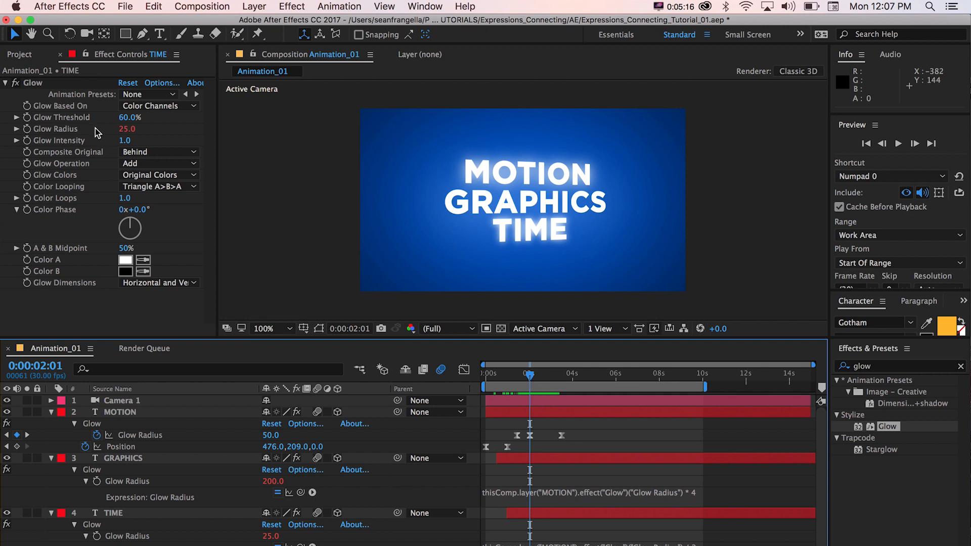
pyautogui.moveTo(67, 139)
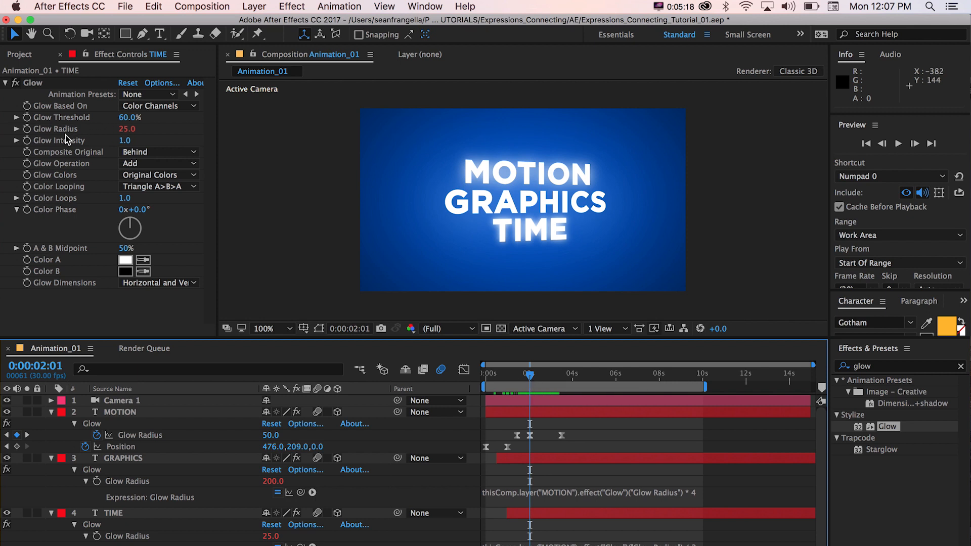
pyautogui.moveTo(49, 135)
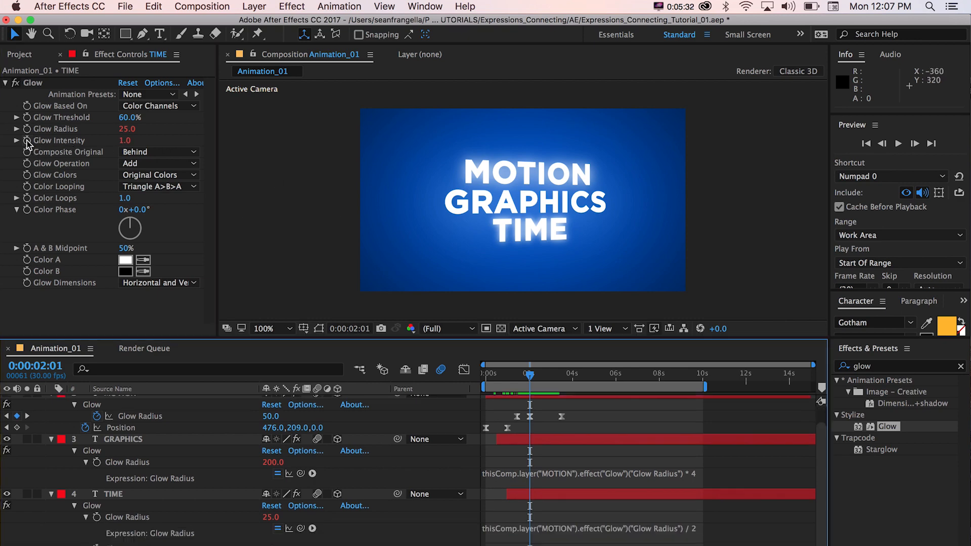
# Add a TIME Glow Intensity expression pick-whipped to MOTION's Glow Radius and commit it
pyautogui.doubleClick(122, 424)
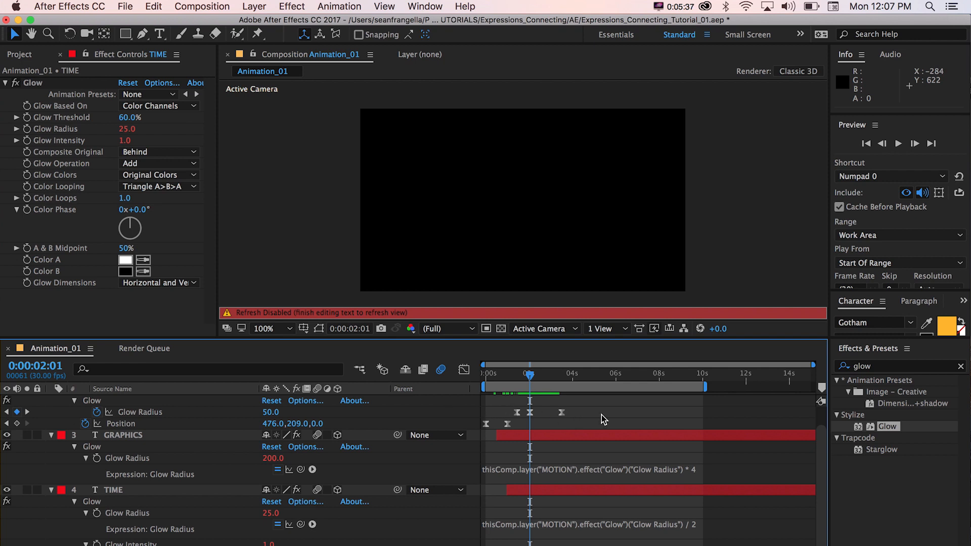
pyautogui.click(517, 376)
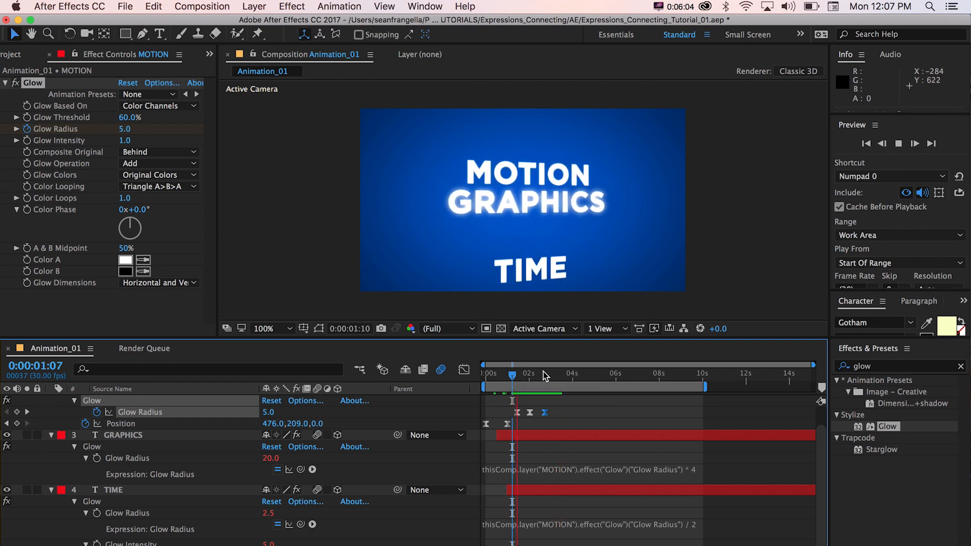
# At frame 2:01, scrub MOTION's Glow Radius toward 75
pyautogui.click(545, 375)
pyautogui.write('50')
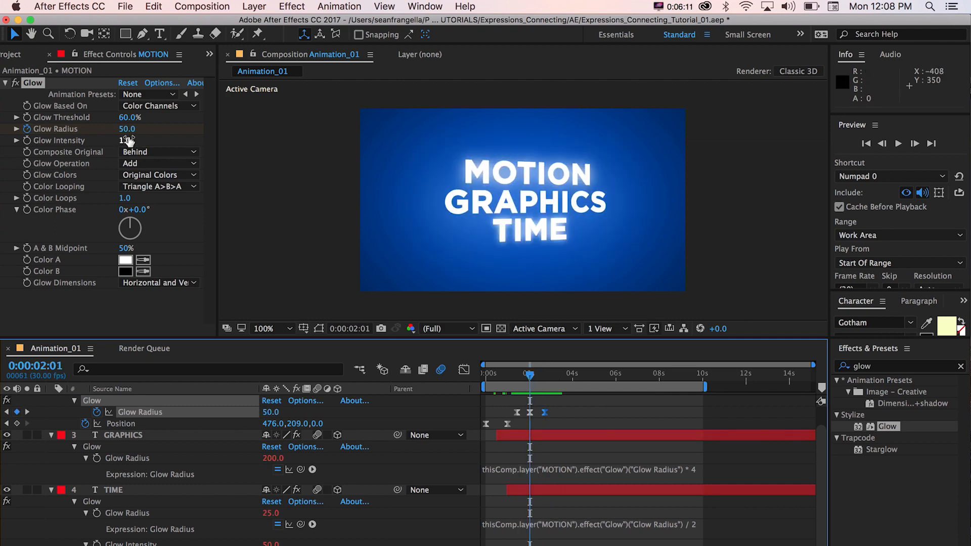
pyautogui.moveTo(130, 129); pyautogui.dragTo(110, 129)
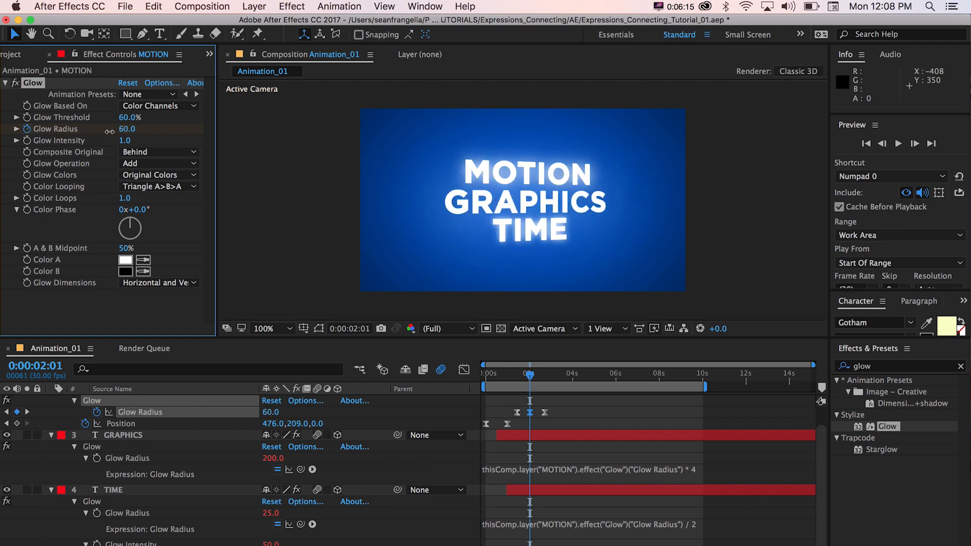
pyautogui.moveTo(127, 129); pyautogui.dragTo(111, 129)
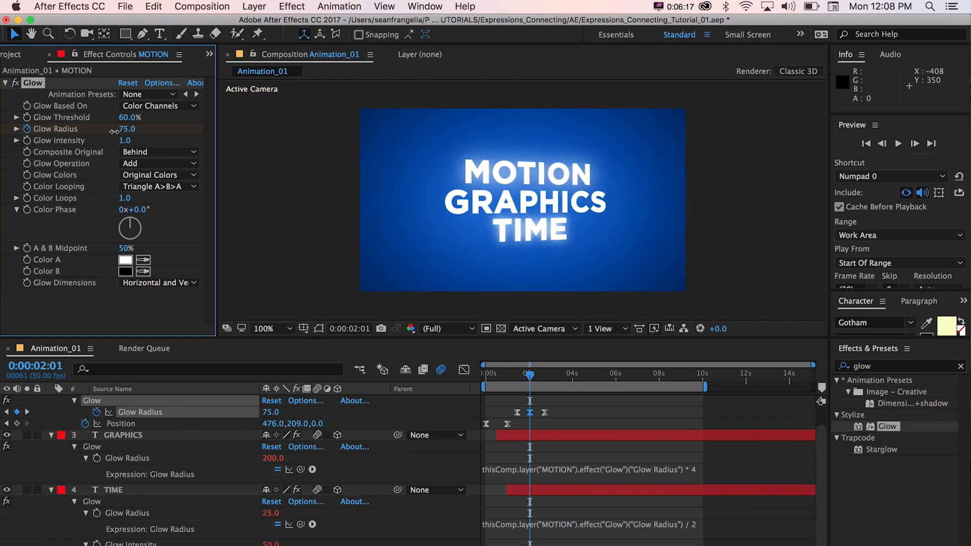
pyautogui.moveTo(127, 129); pyautogui.dragTo(132, 129)
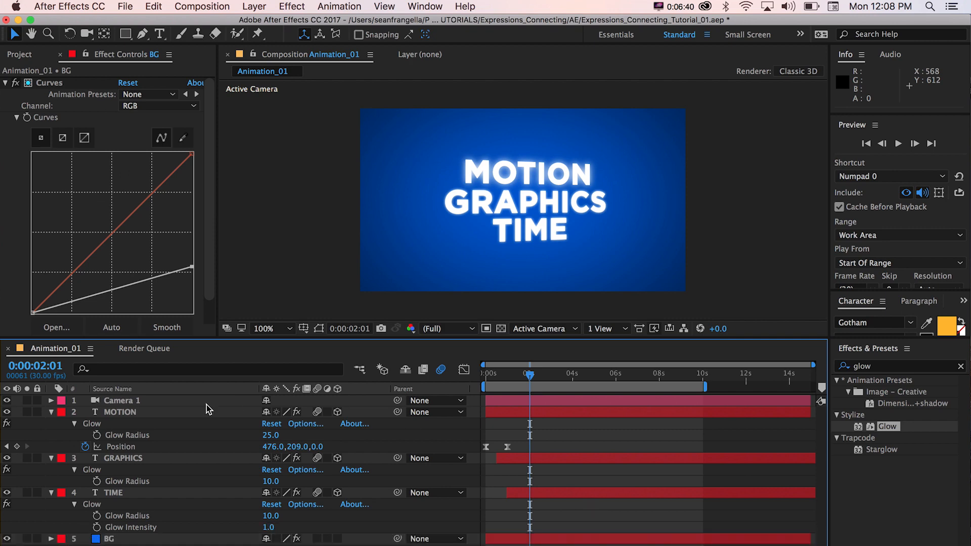
# Replace MOTION's Glow Radius expression with wiggle(2,15) and commit it
pyautogui.click(120, 412)
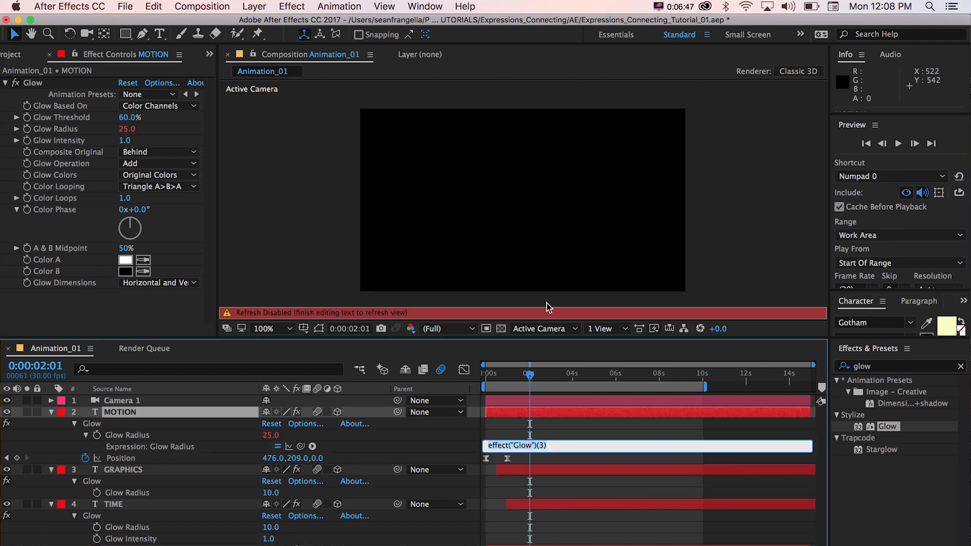
pyautogui.moveTo(631, 408)
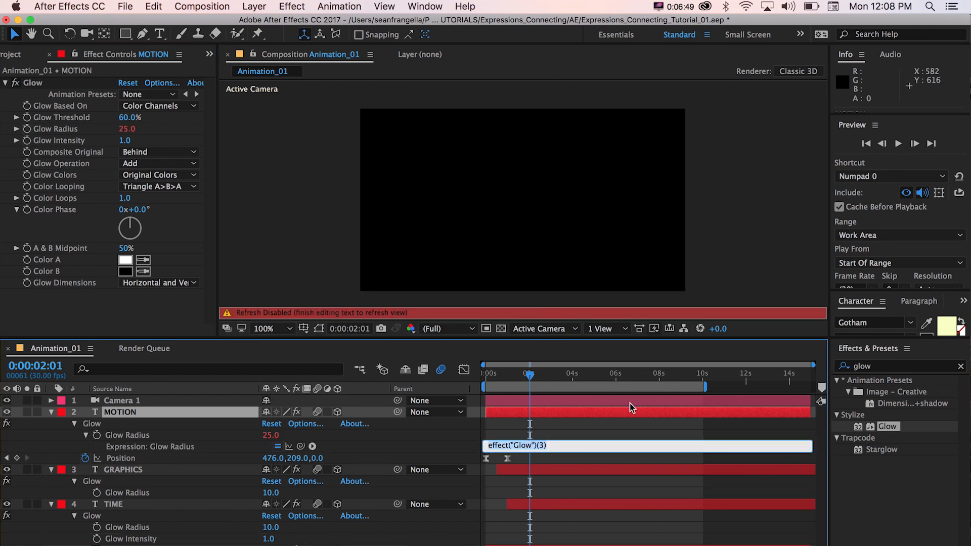
pyautogui.write('wiggle(')
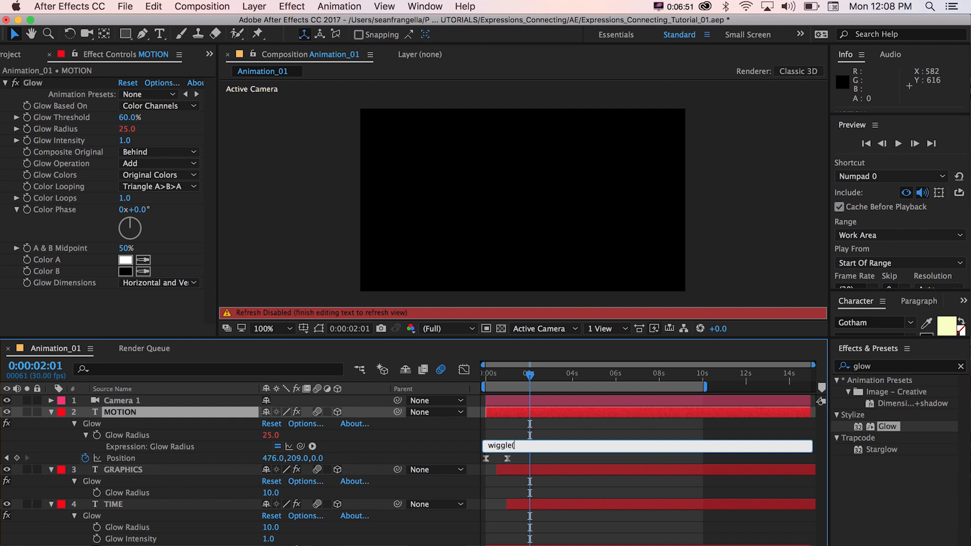
pyautogui.write('2,15)')
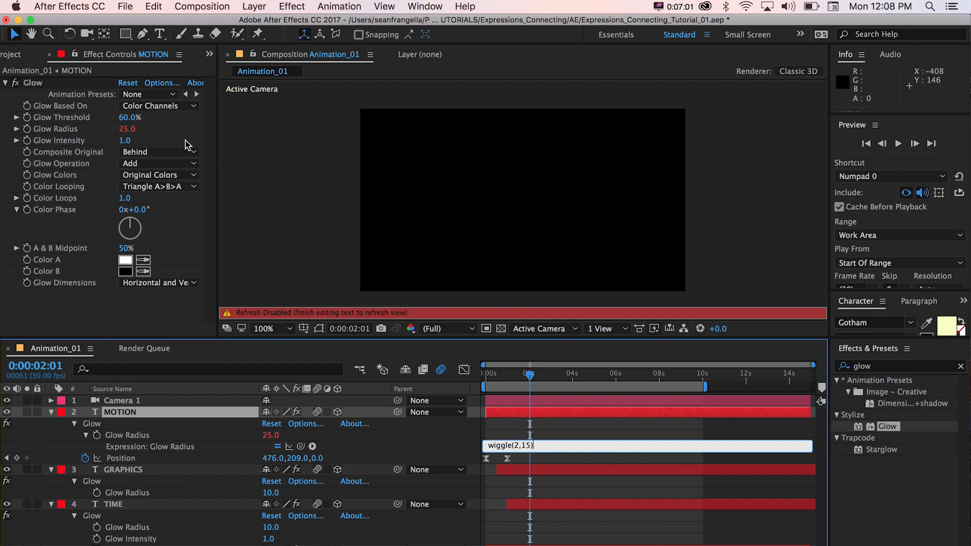
pyautogui.click(511, 373)
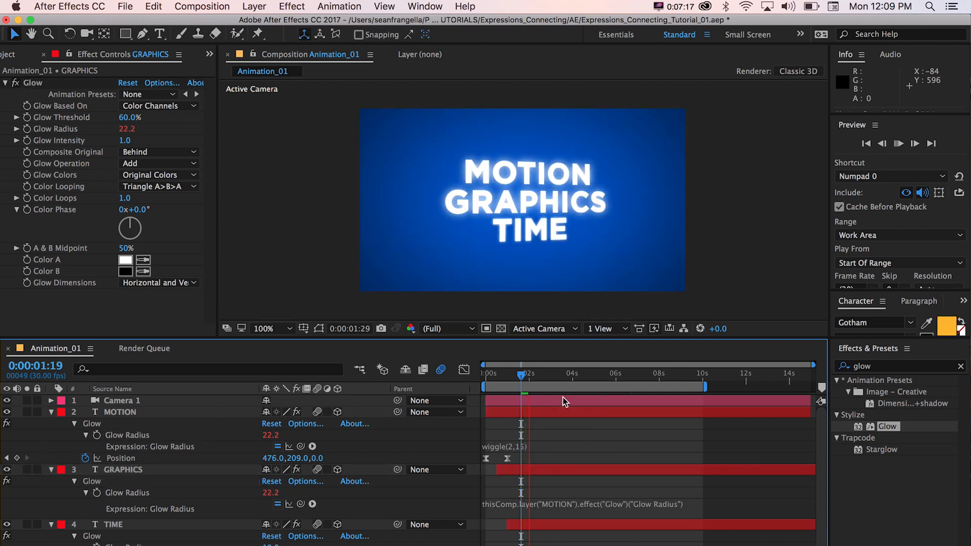
# Preview the timeline to check TIME's Glow Intensity tracking MOTION's wiggling radius
pyautogui.click(898, 143)
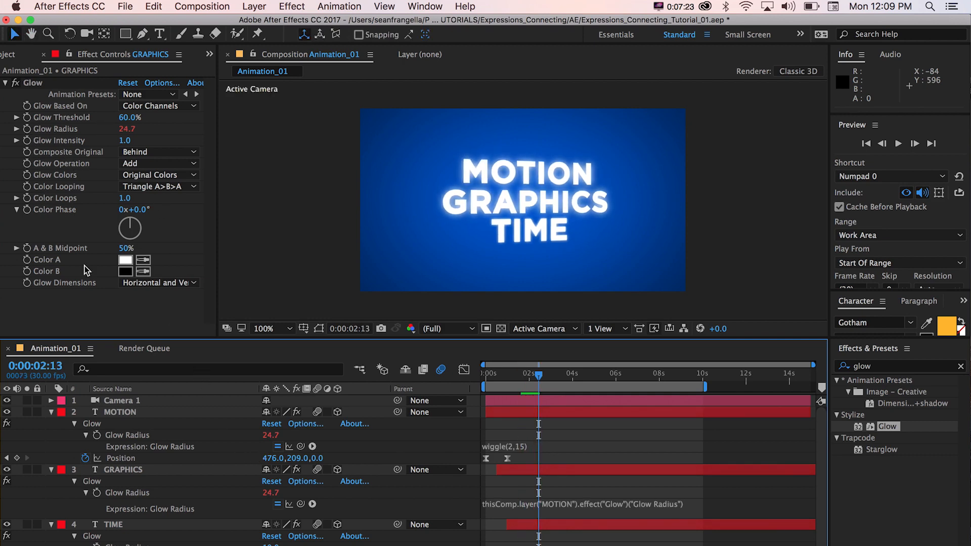
pyautogui.click(113, 525)
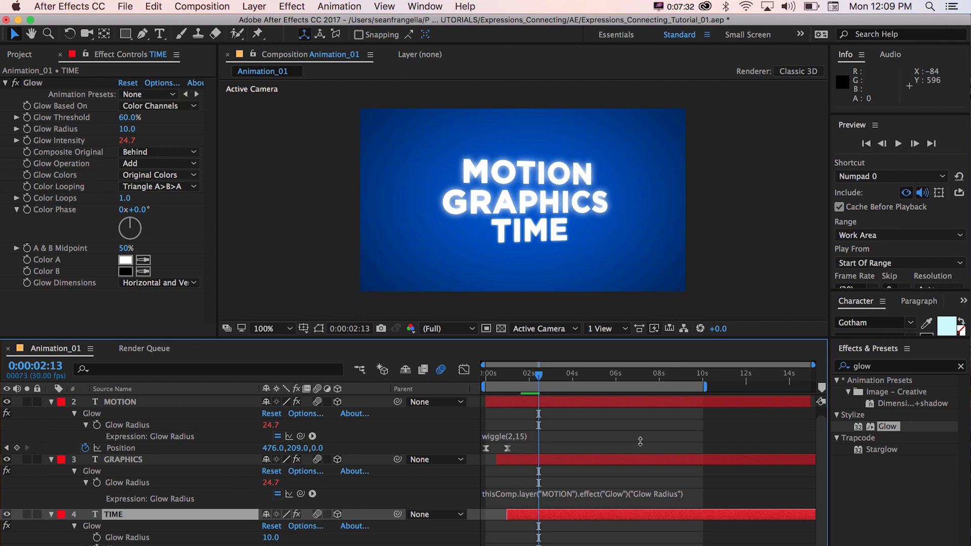
pyautogui.click(899, 143)
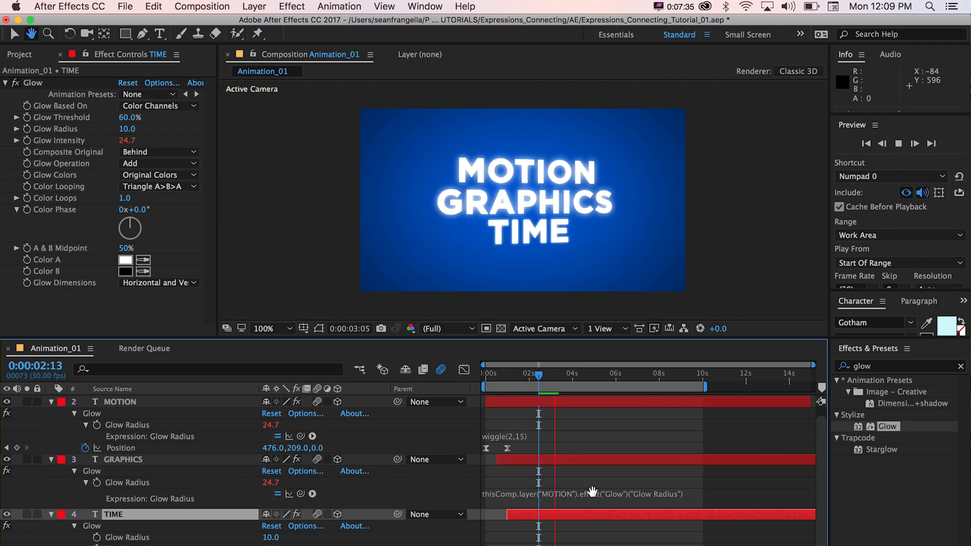
pyautogui.click(556, 374)
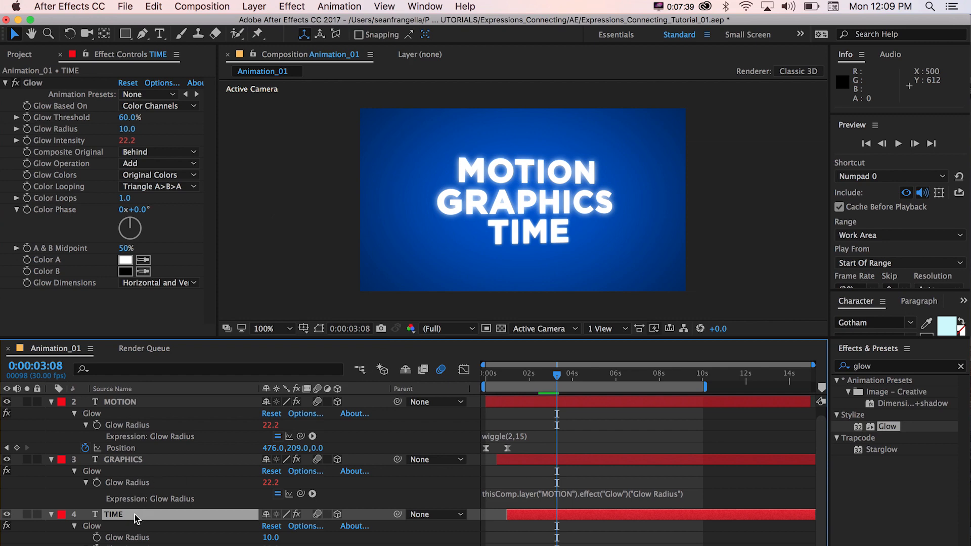
# Multiply the GRAPHICS Glow Radius expression by 8 instead of 4
pyautogui.click(589, 499)
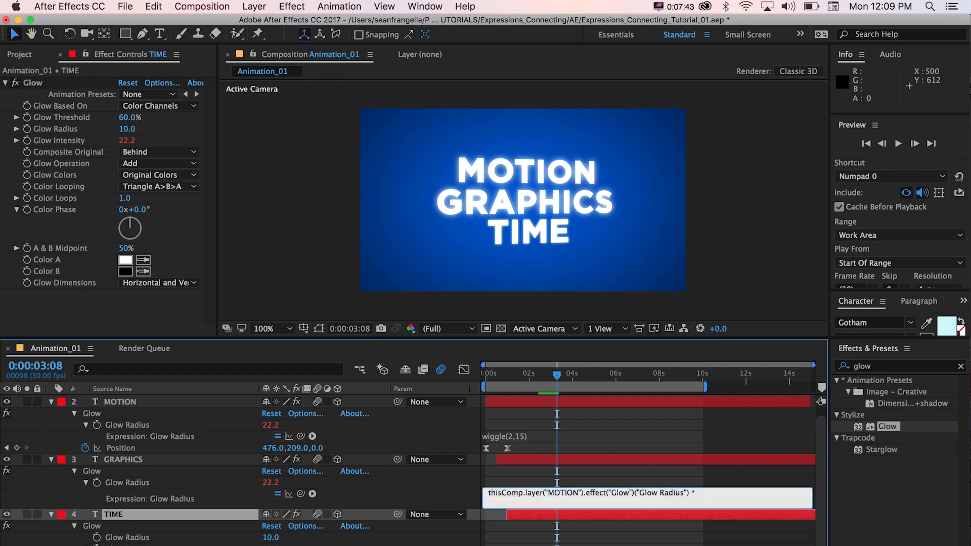
pyautogui.write('* 4')
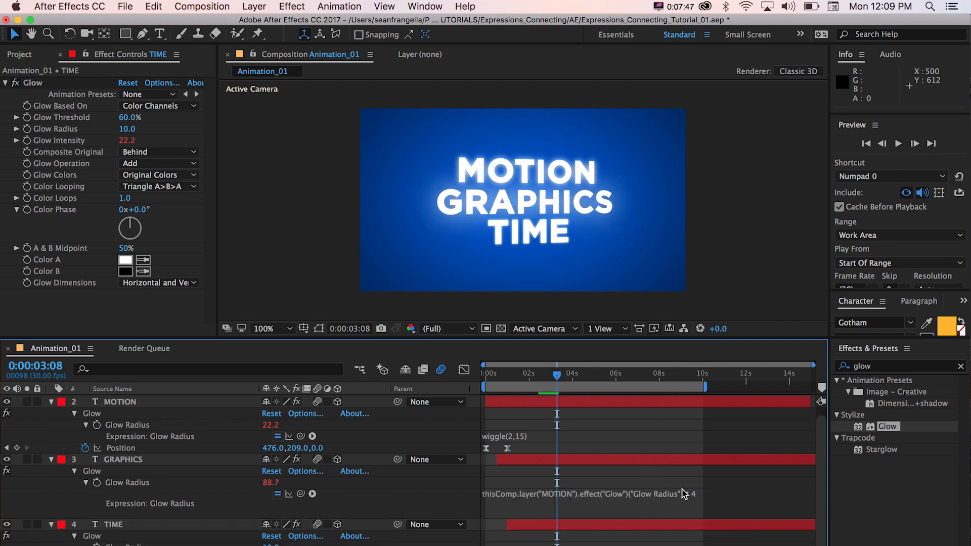
pyautogui.click(588, 494)
pyautogui.write('8')
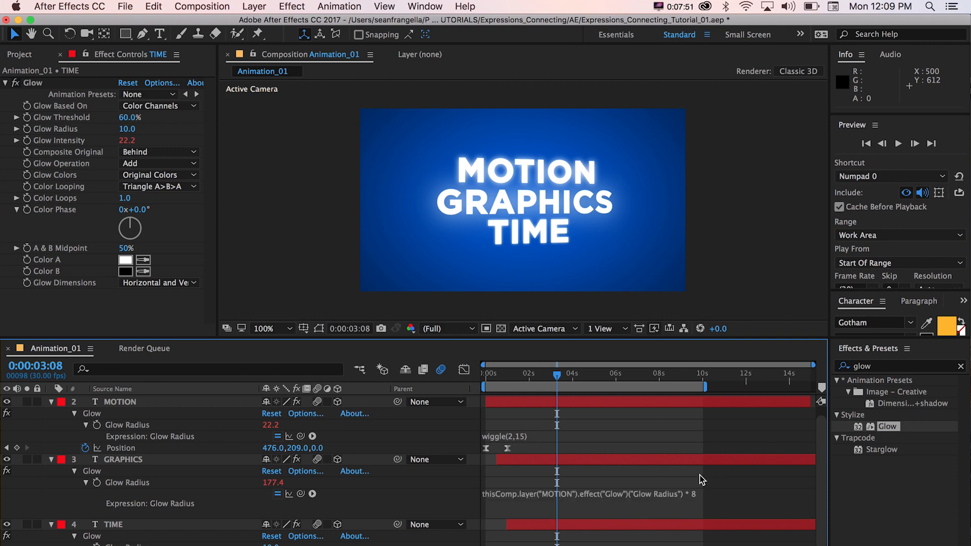
pyautogui.click(588, 494)
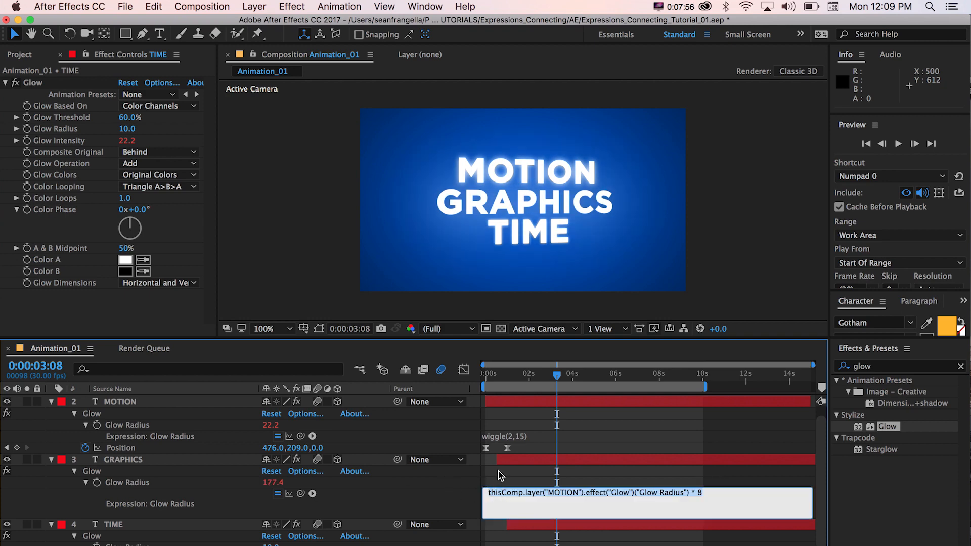
pyautogui.click(123, 459)
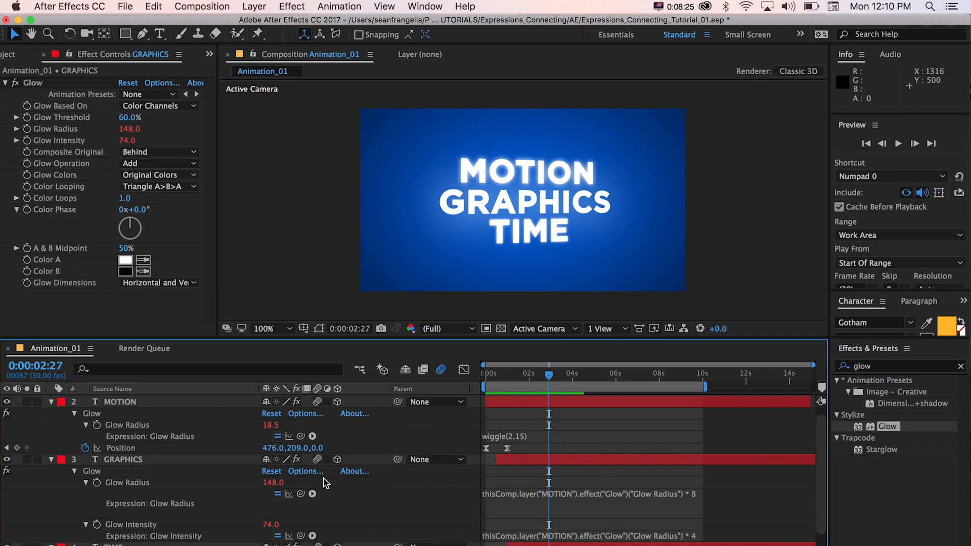
# Edit the GRAPHICS Glow Intensity expression linking it to MOTION's Glow Radius
pyautogui.doubleClick(524, 436)
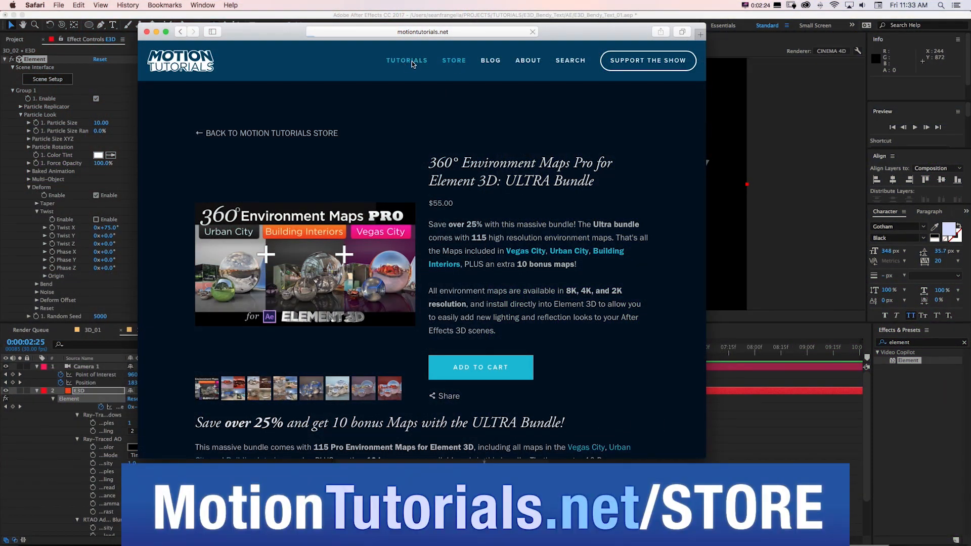
# Browse the Motion Tutorials site's Element 3D tutorials listing
pyautogui.click(406, 61)
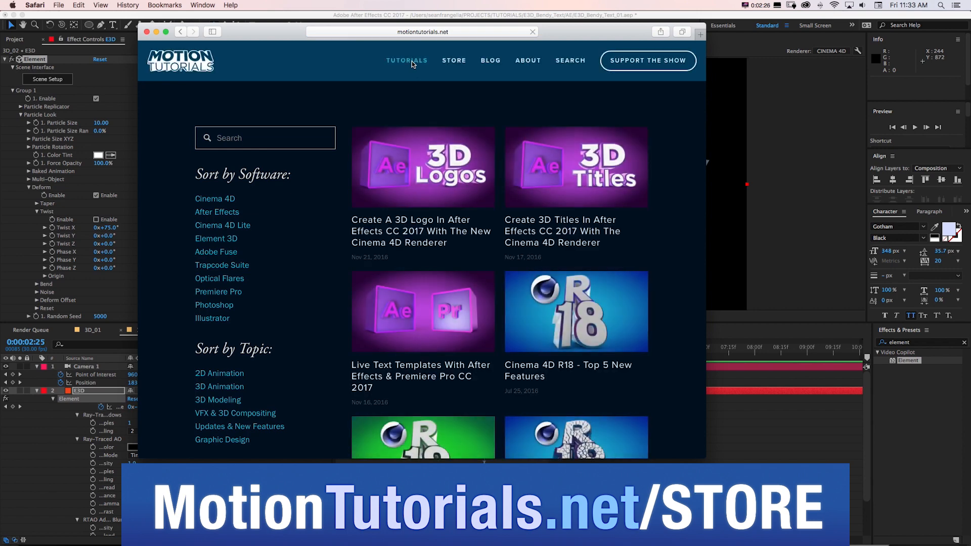
pyautogui.click(216, 238)
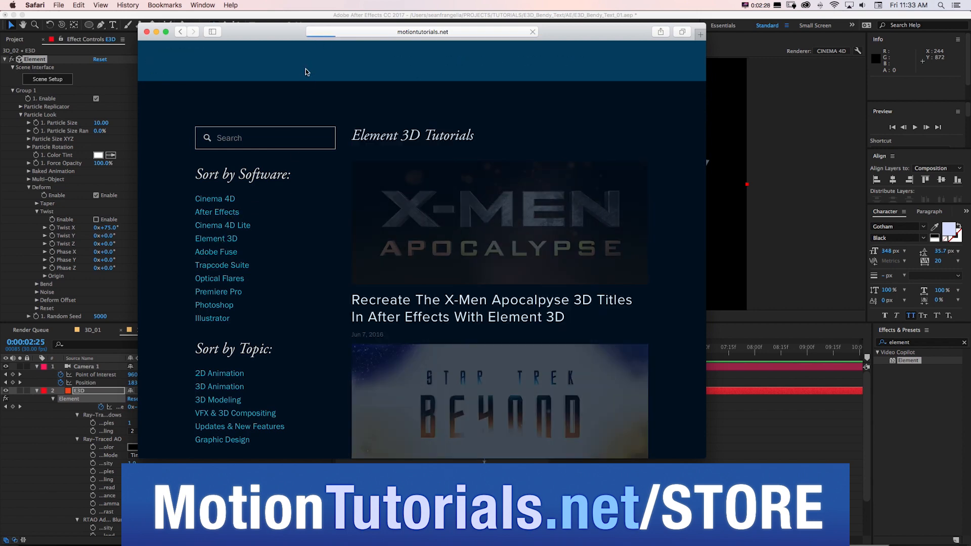
pyautogui.scroll(-3)
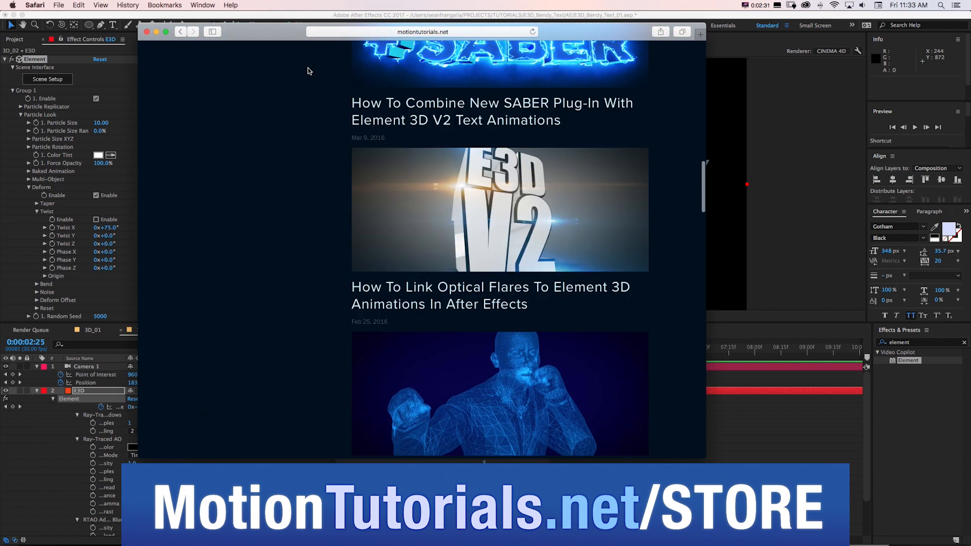
pyautogui.scroll(-3)
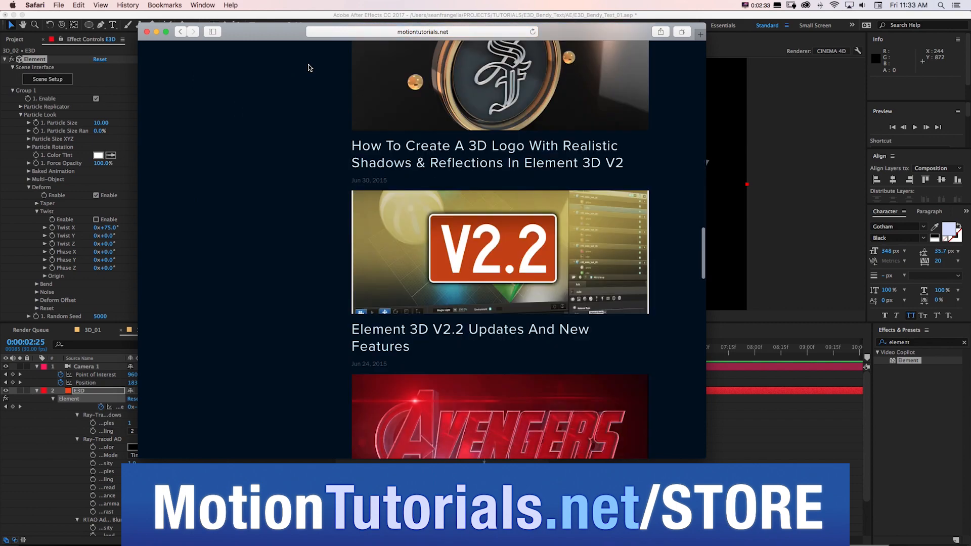
pyautogui.scroll(-3)
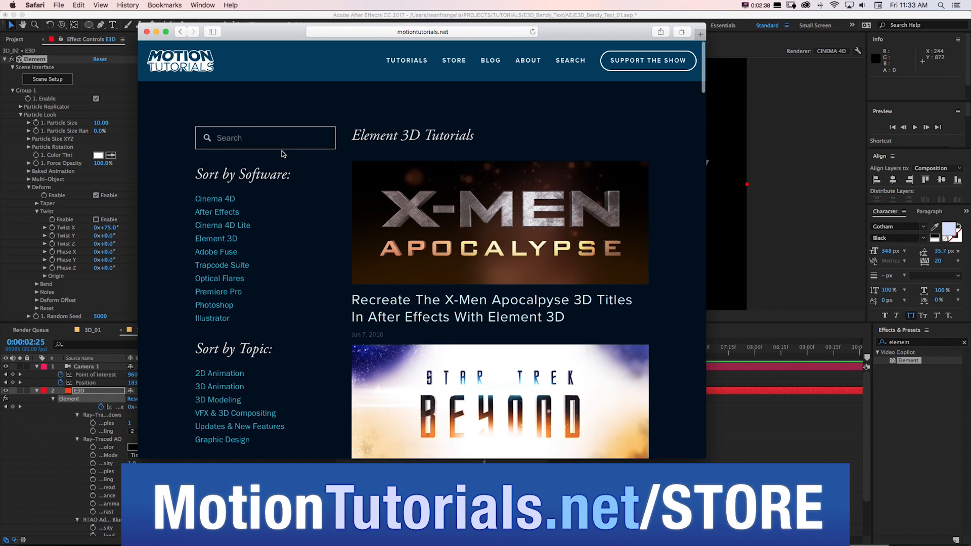
pyautogui.scroll(-3)
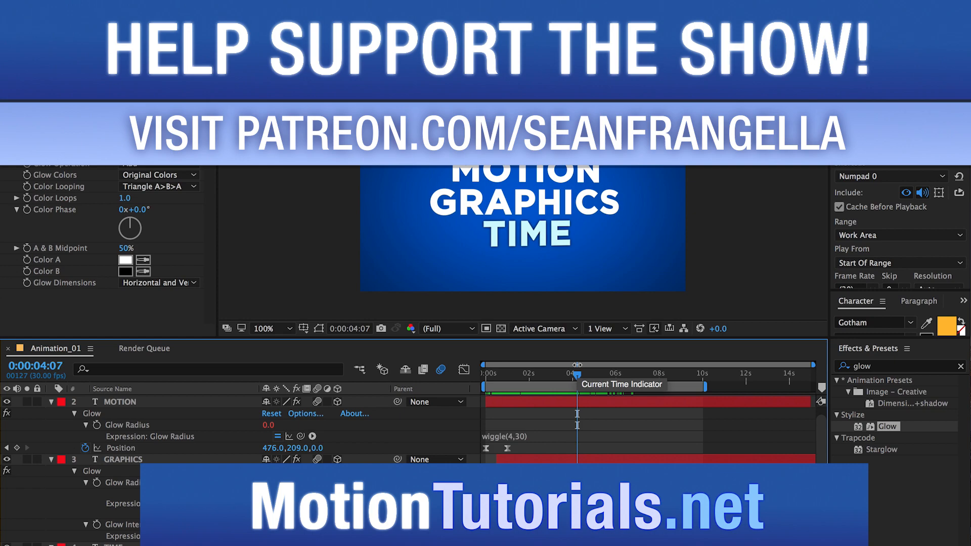
pyautogui.moveTo(570, 379)
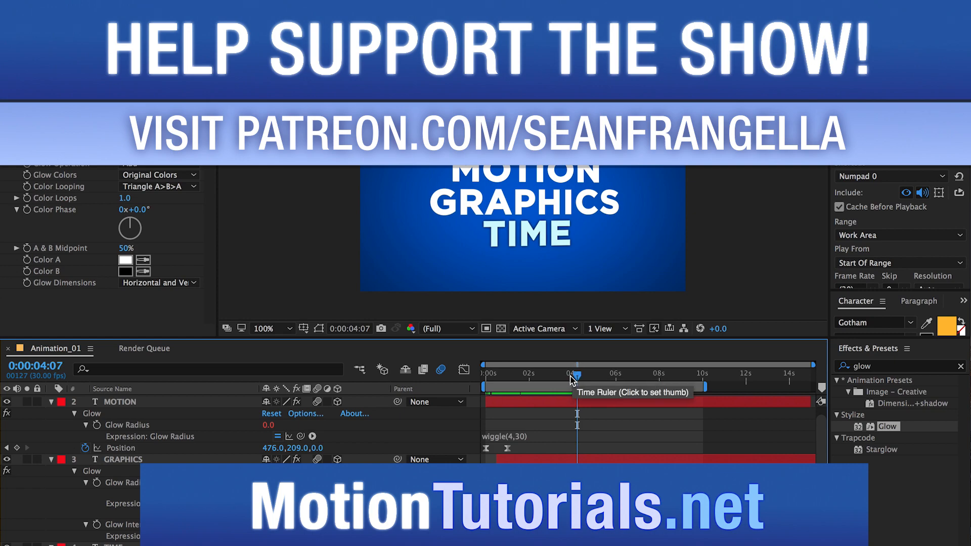